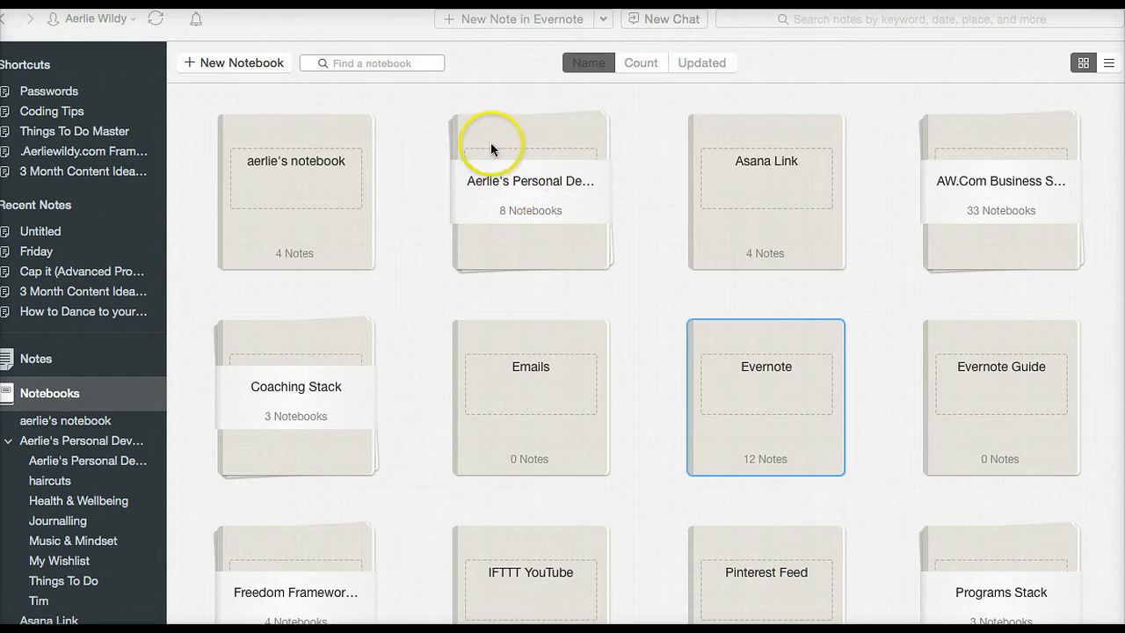
mouse_move(515, 215)
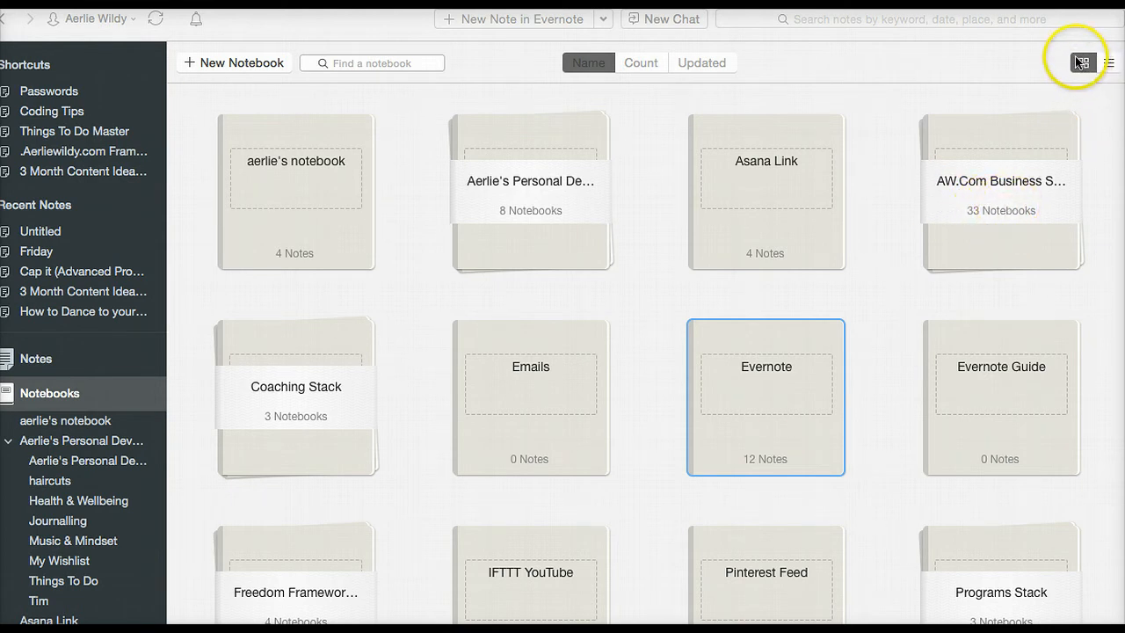
Switch the Notebooks page to list layout and browse the notebooks nested under stacks like Coaching Stack.
click(1108, 63)
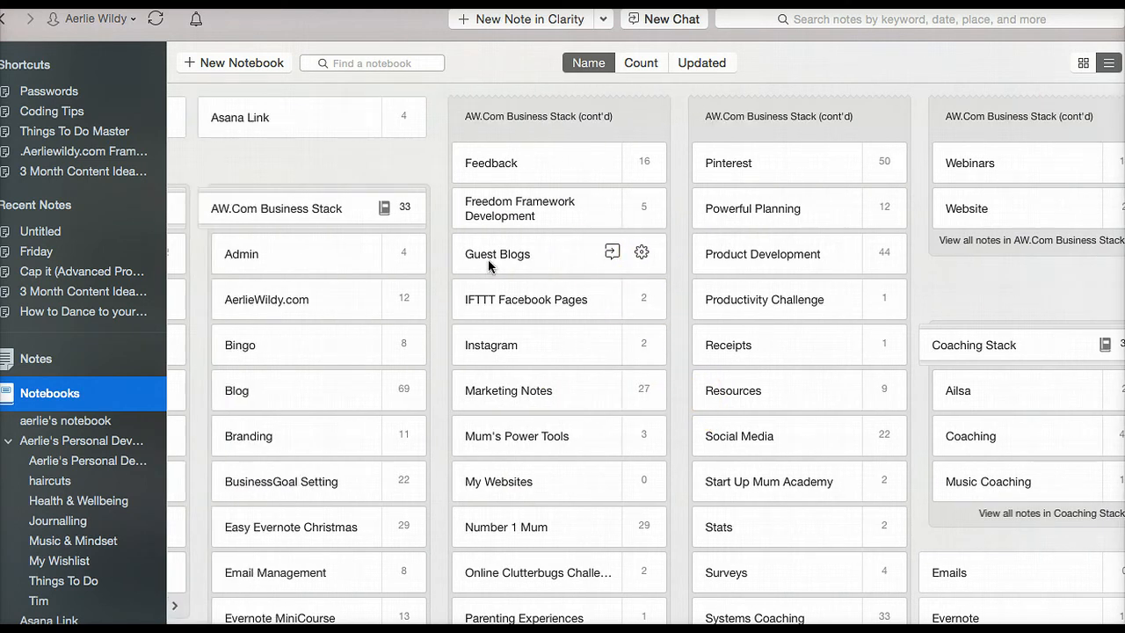
scroll(left, 3)
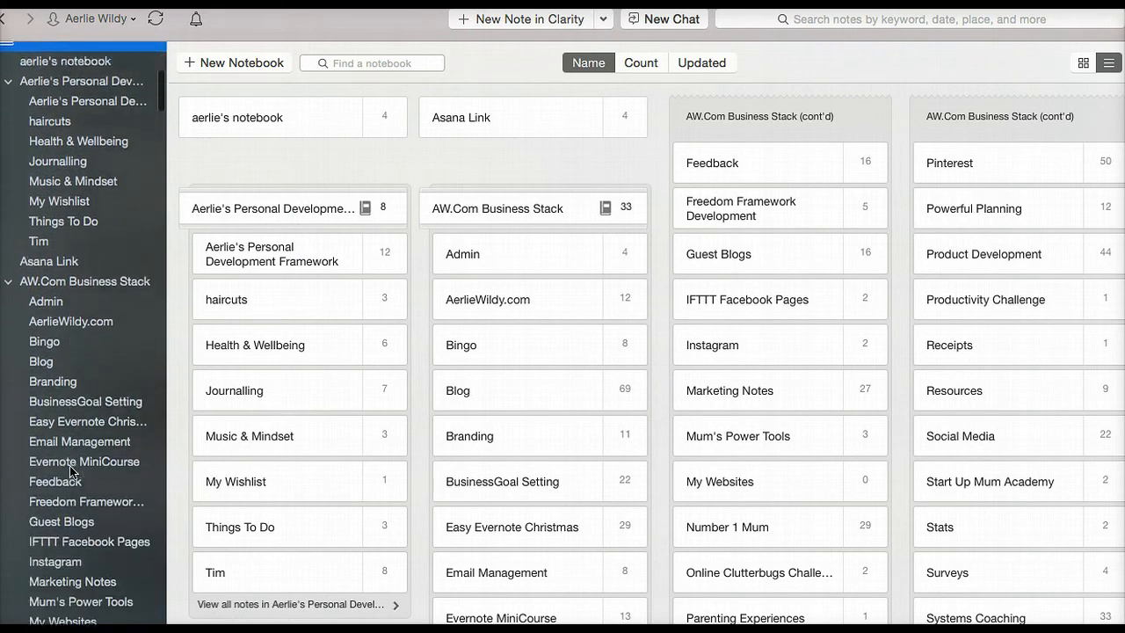
scroll(down, 3)
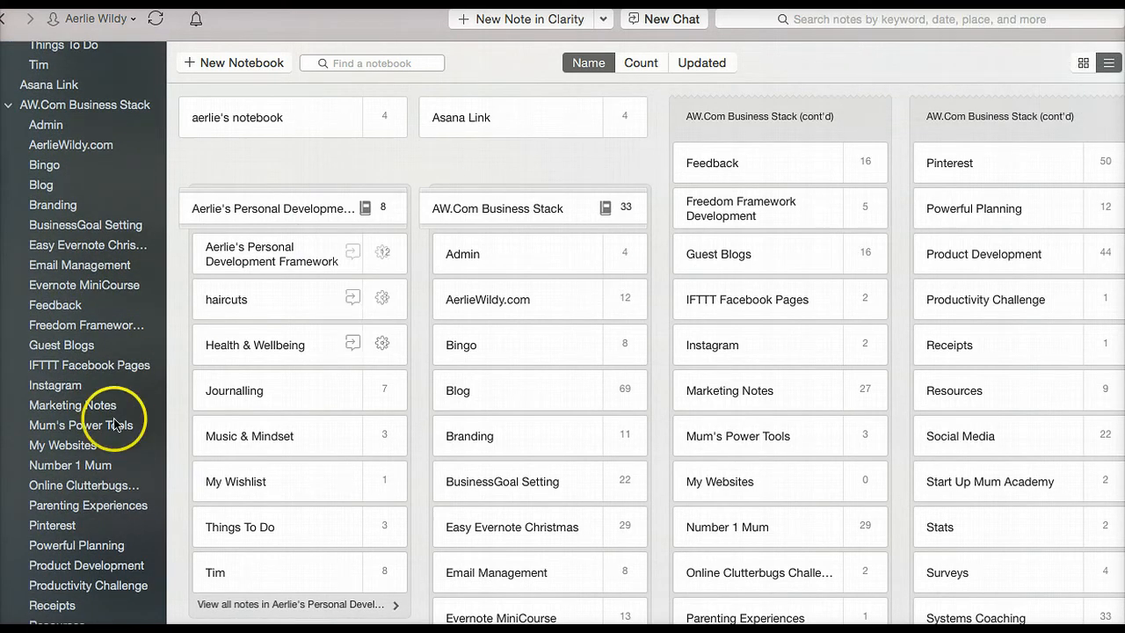
scroll(down, 3)
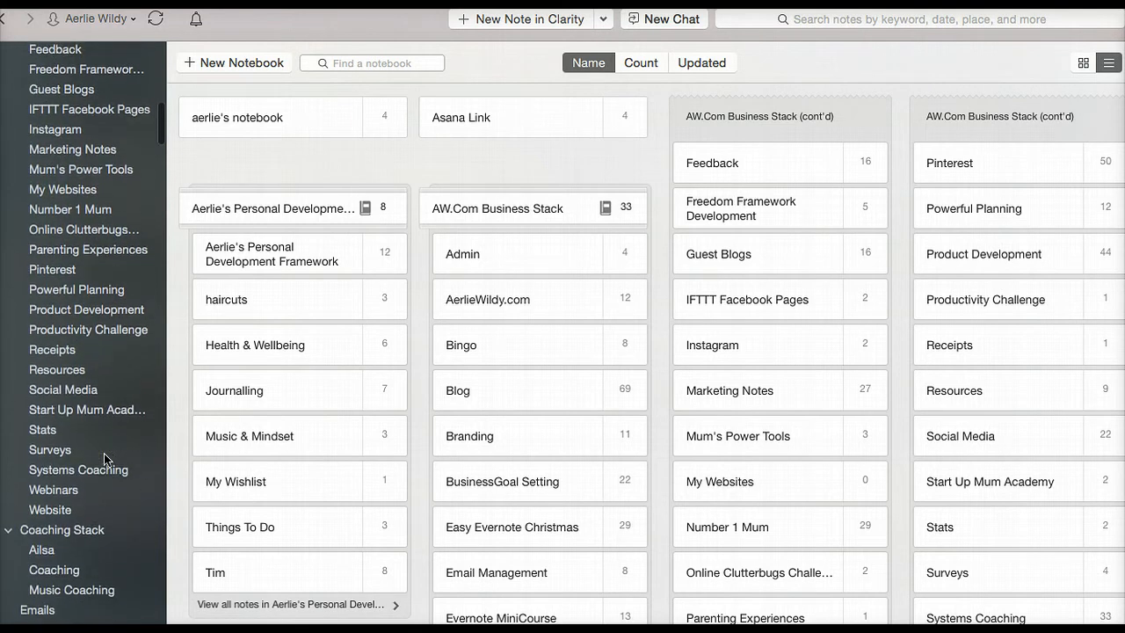
scroll(down, 3)
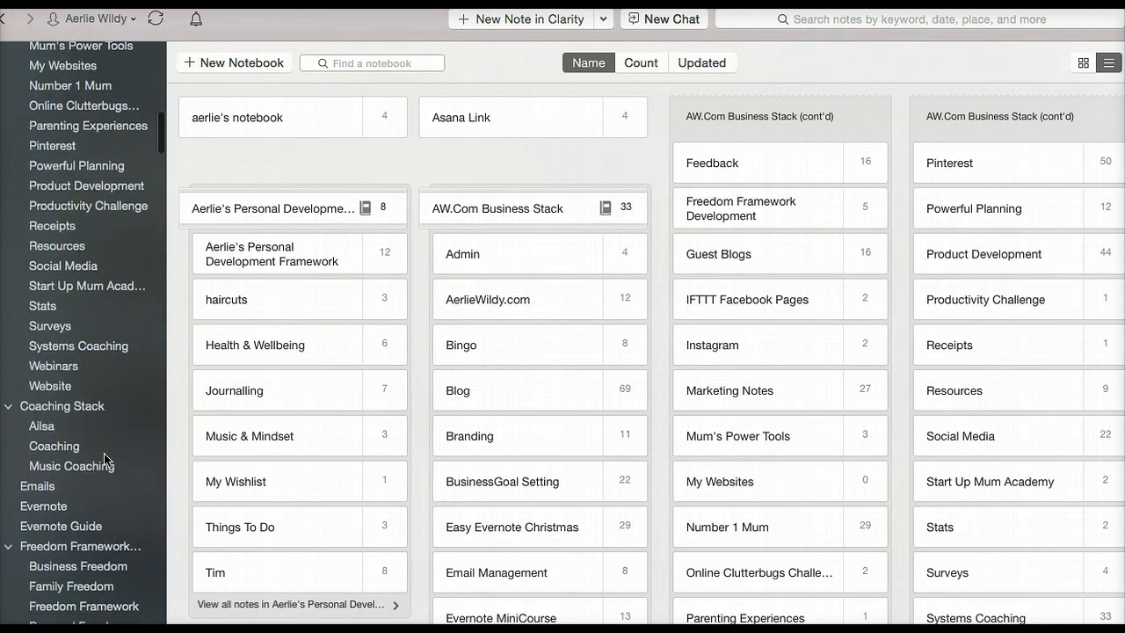
scroll(down, 3)
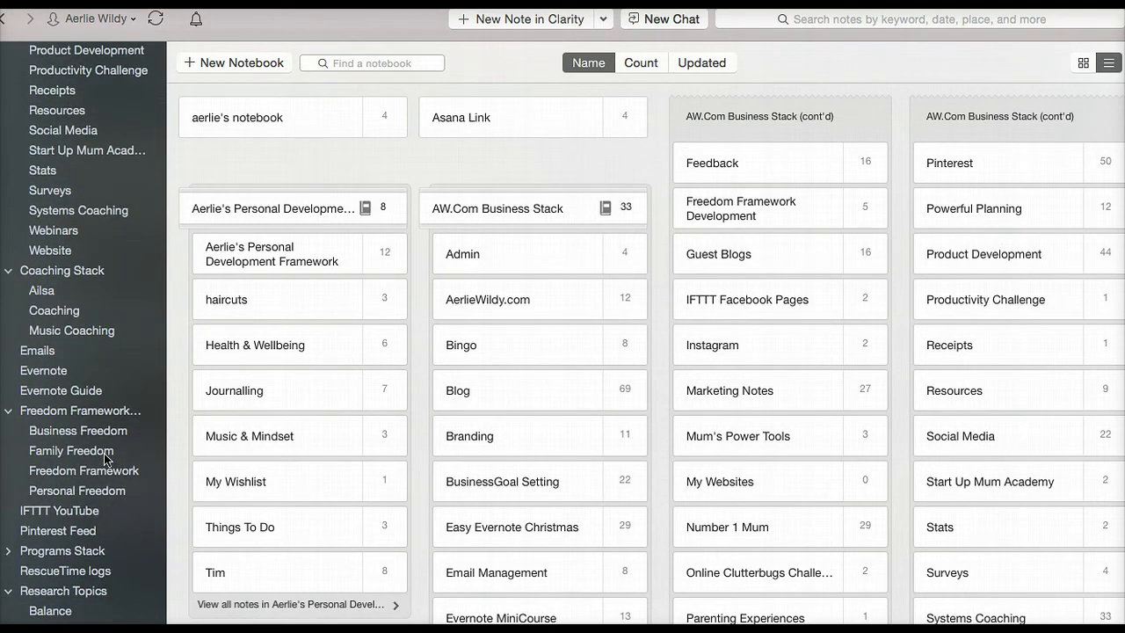
mouse_move(71, 450)
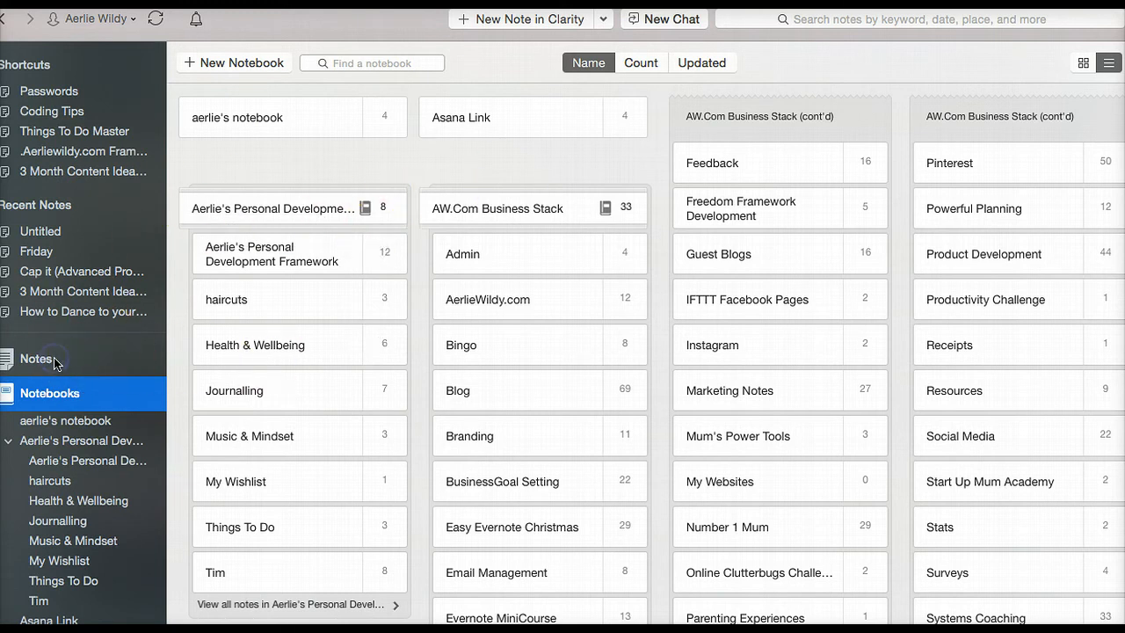
Go to Notes and open the Guest Blogs notebook, showing the Flexing Your Productivity Muscles note.
click(35, 359)
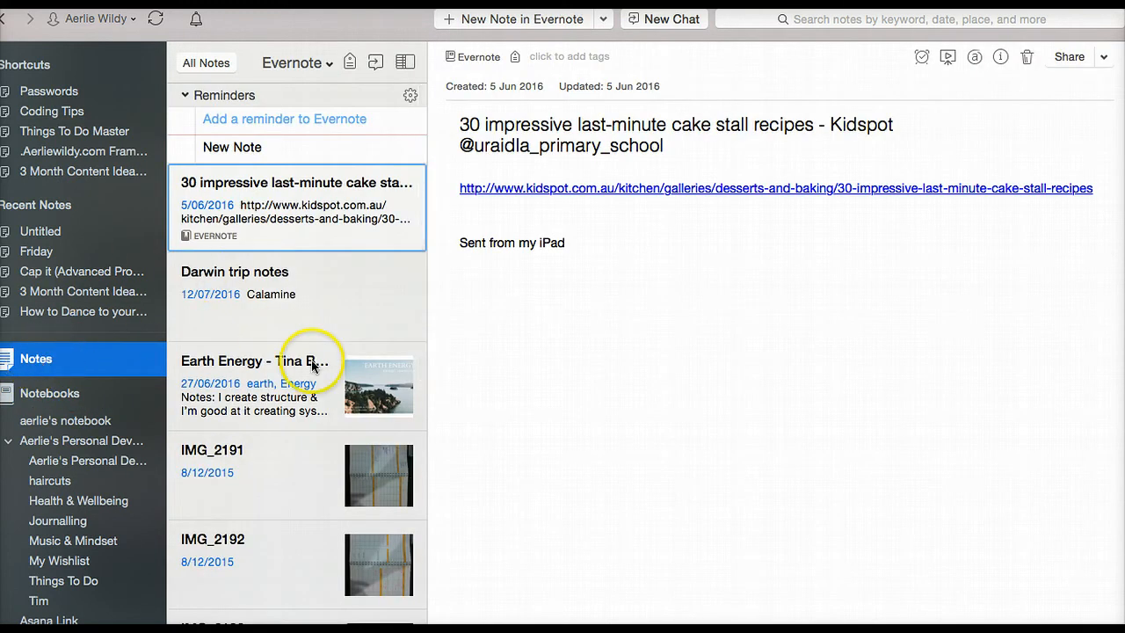
scroll(down, 3)
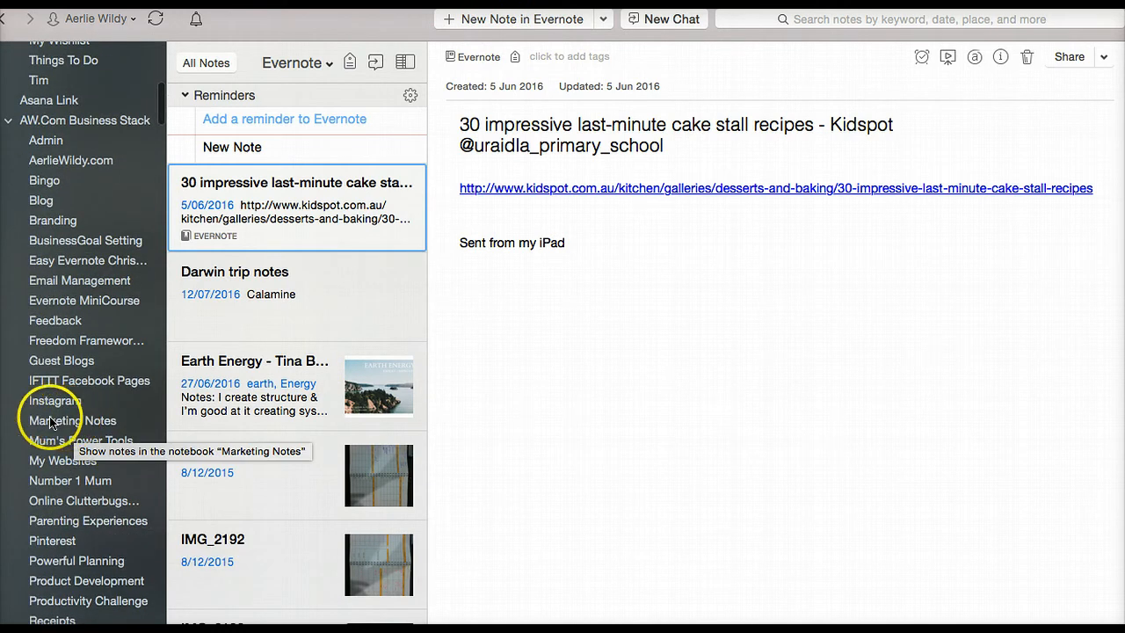
click(60, 360)
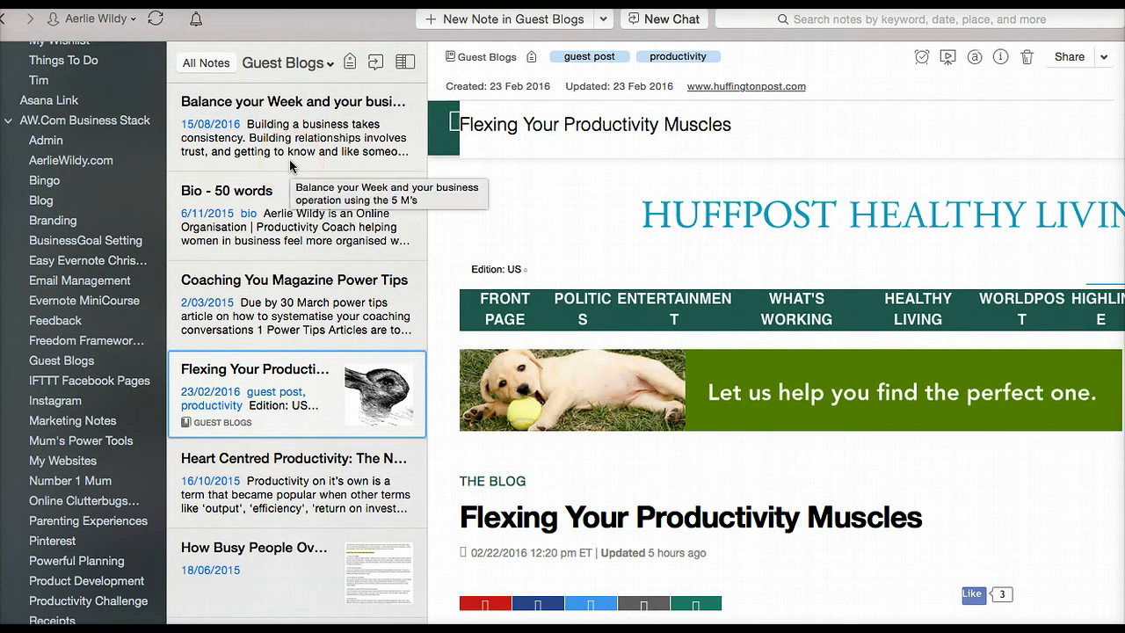
Open the Balance your Week note, try Top List View, then return the note list to Snippet View.
click(295, 127)
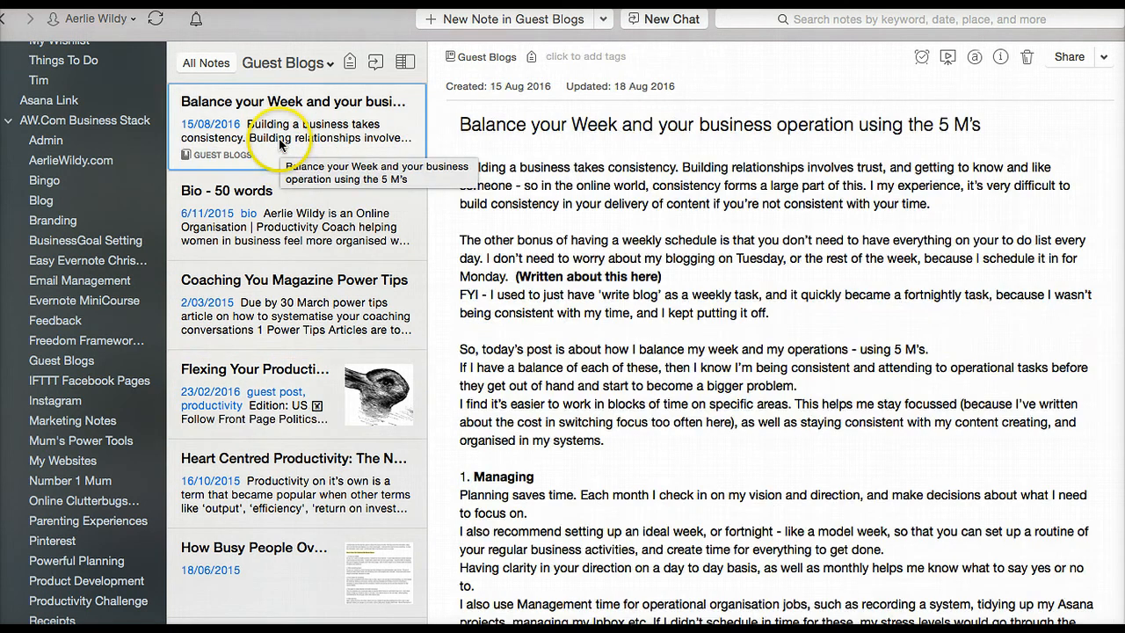
mouse_move(404, 61)
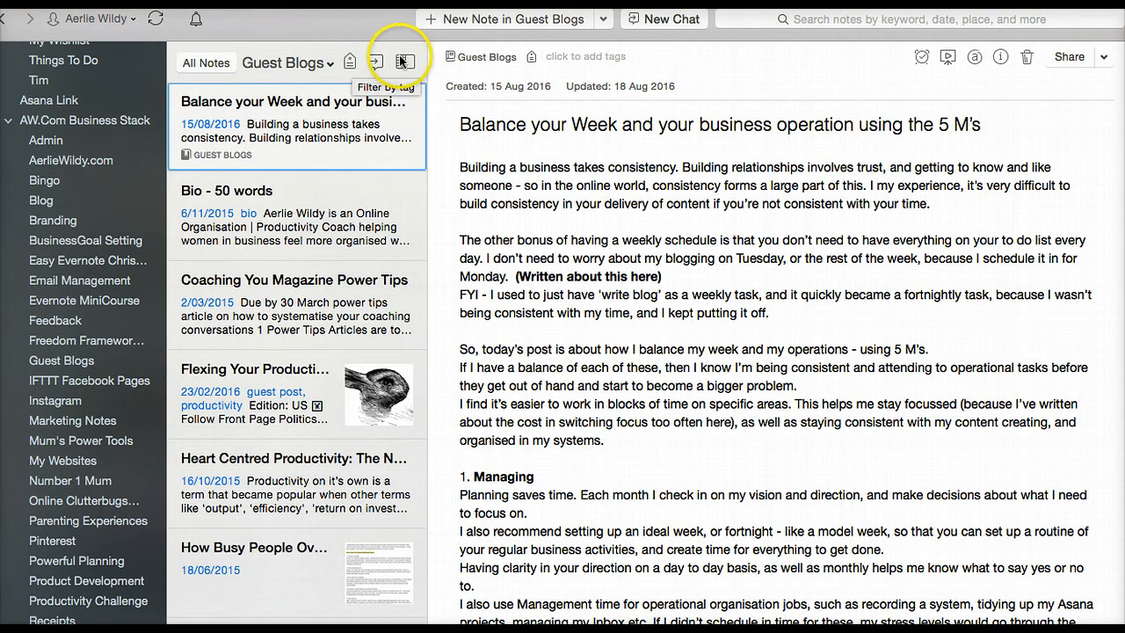
click(405, 61)
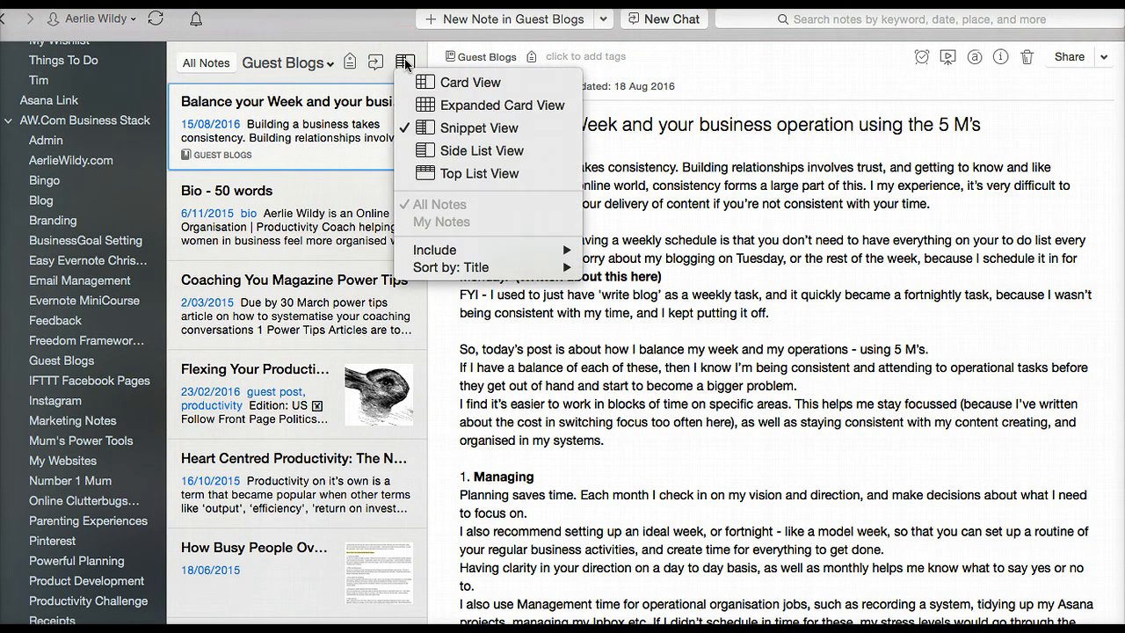
mouse_move(475, 105)
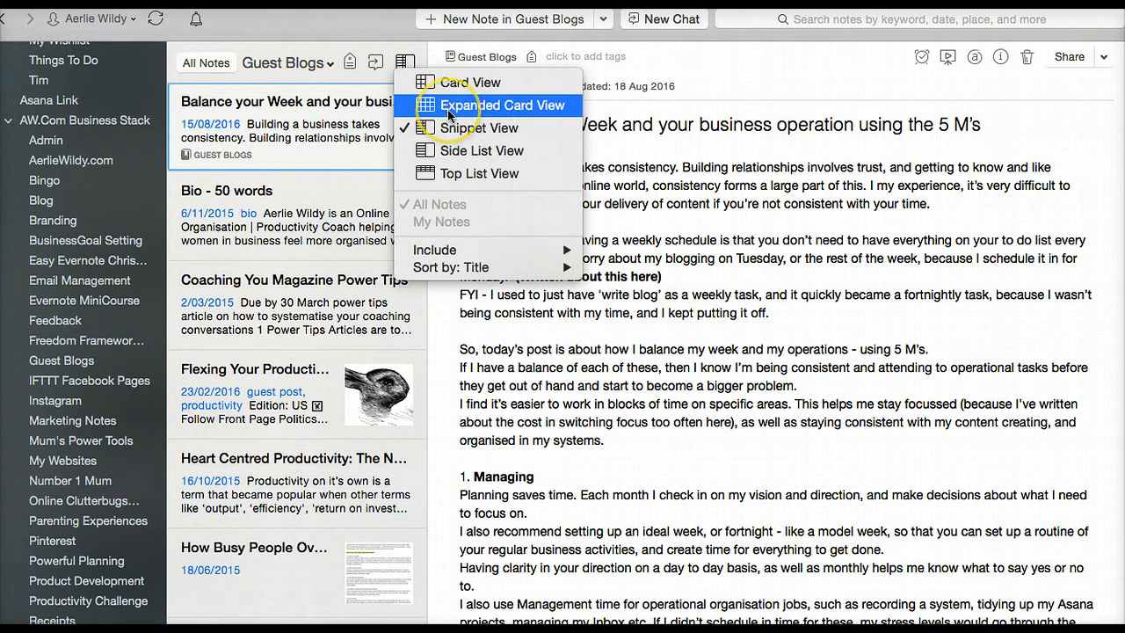
mouse_move(482, 151)
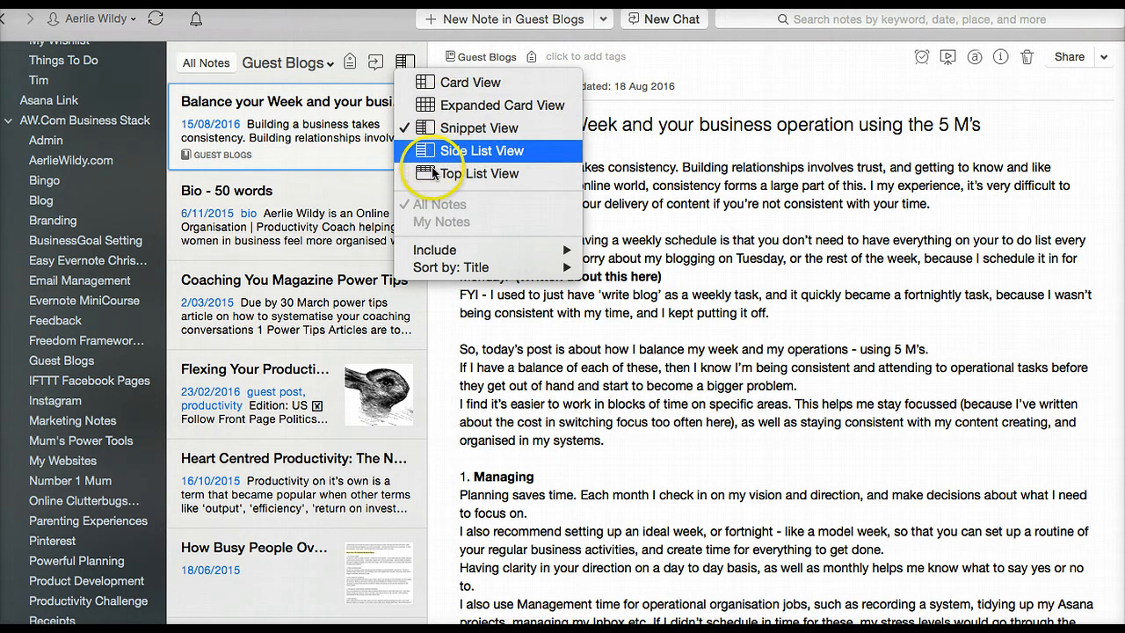
click(467, 174)
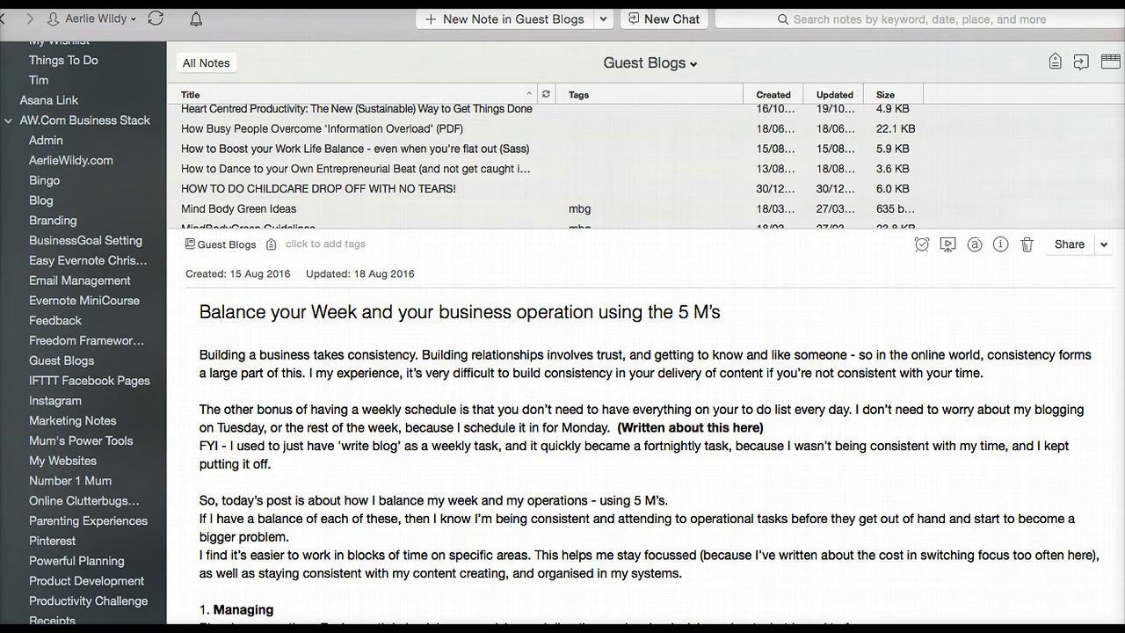
click(1111, 62)
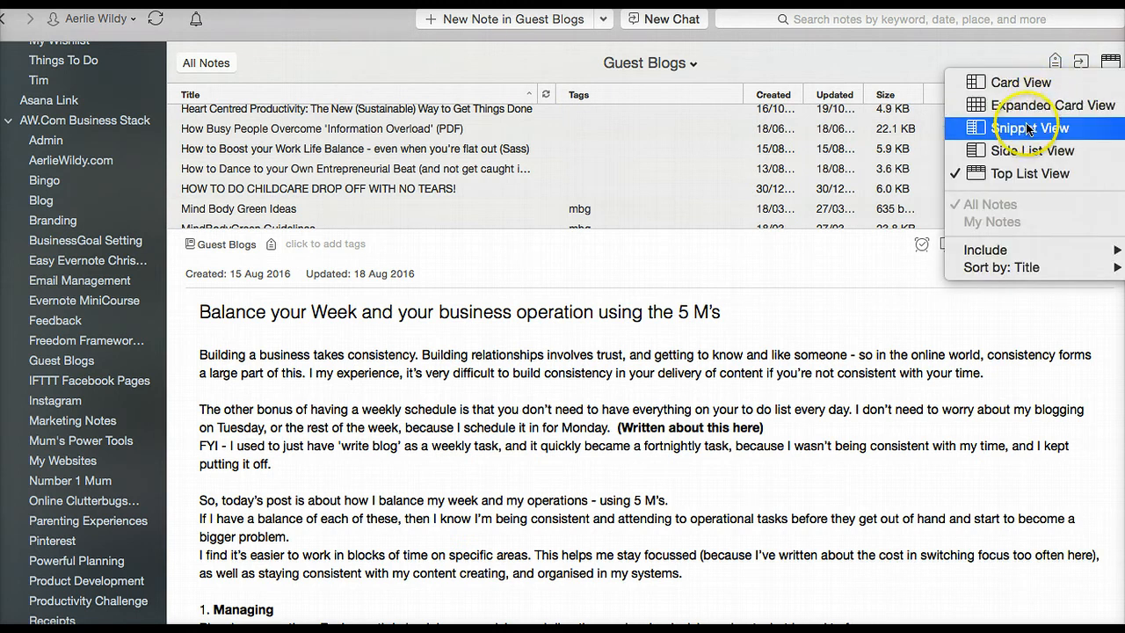
click(1023, 127)
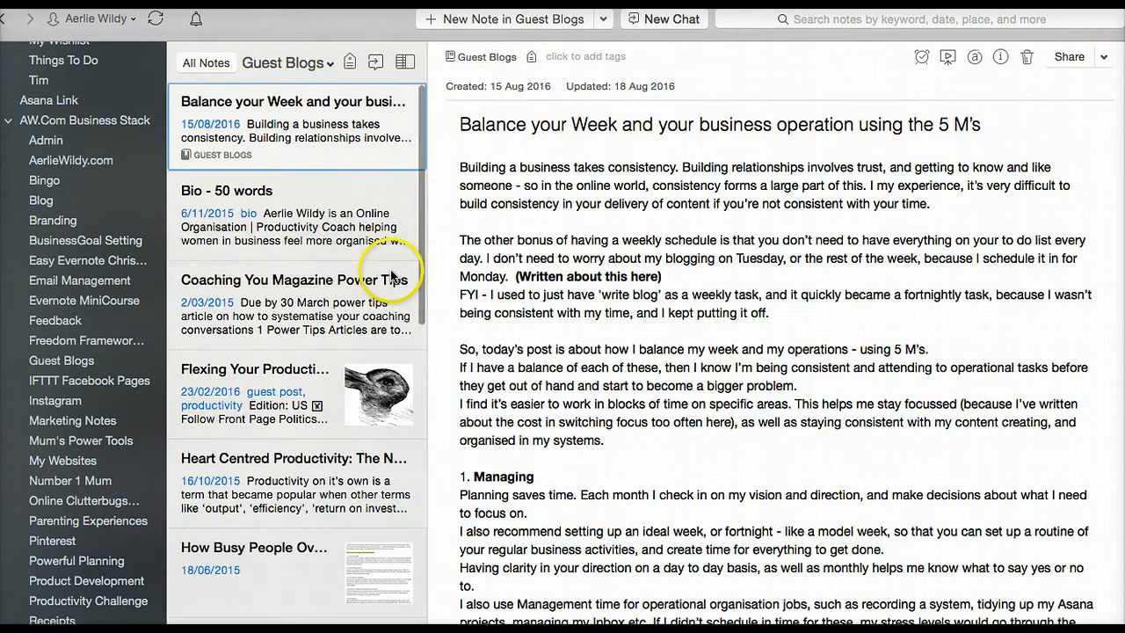
mouse_move(495, 21)
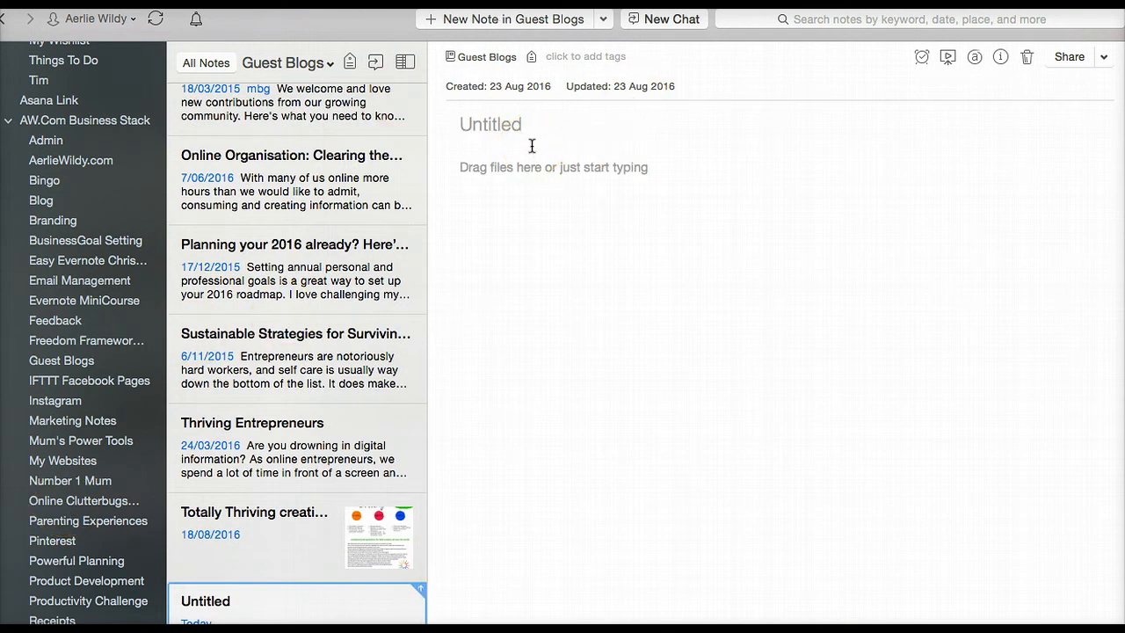
Title the new Guest Blogs note 'New Blog post for mag' and move to the tags field.
text(New)
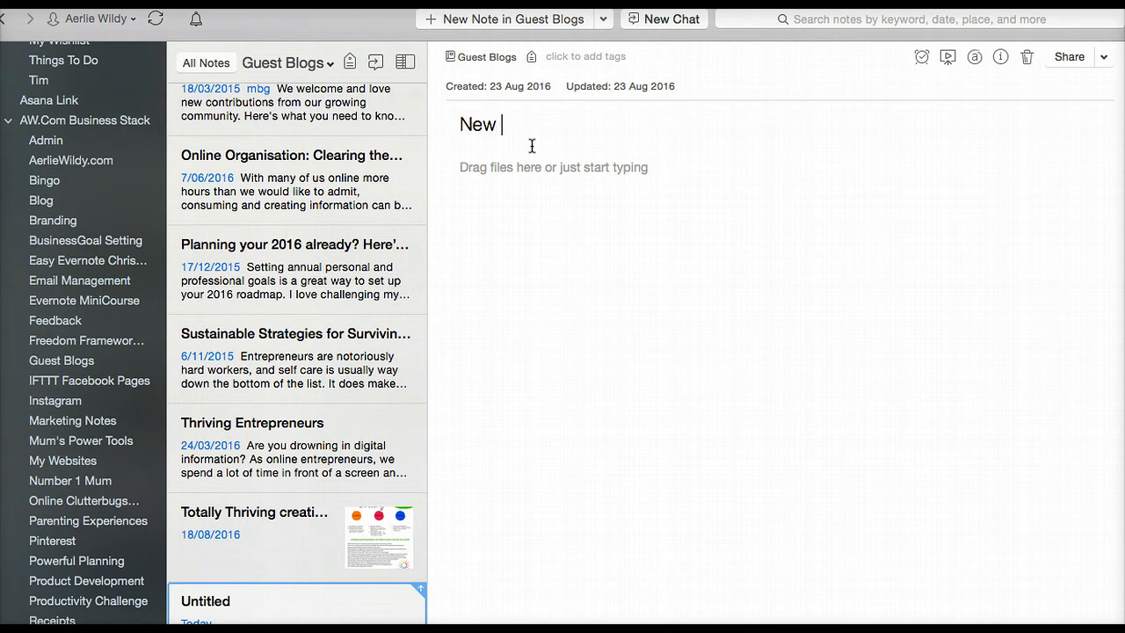
text(Blog post for)
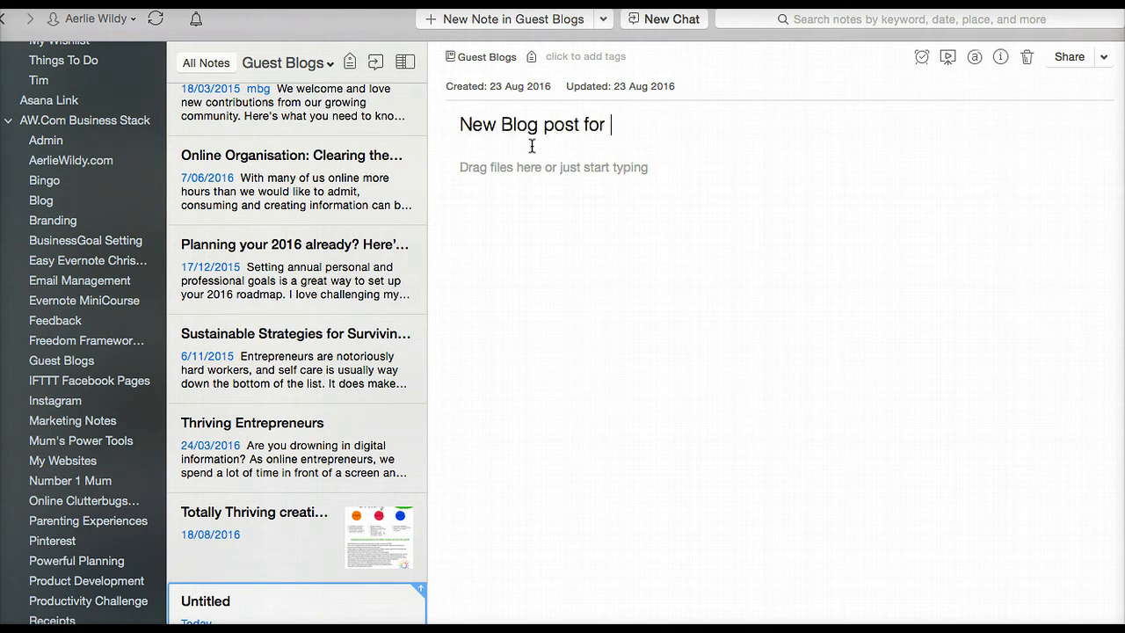
text(mag)
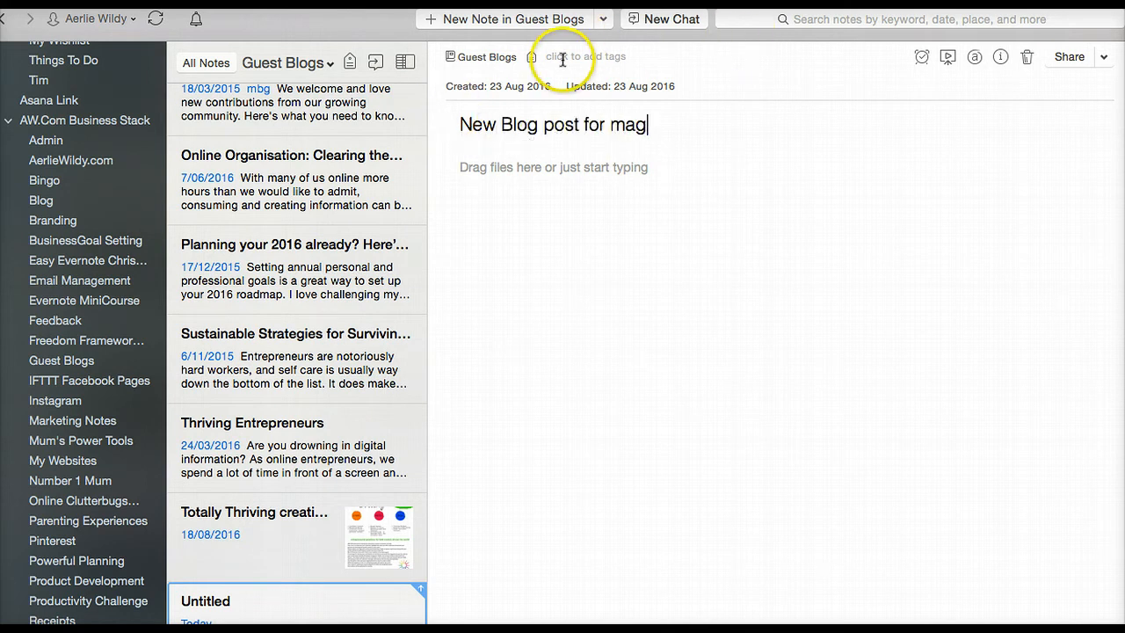
click(581, 56)
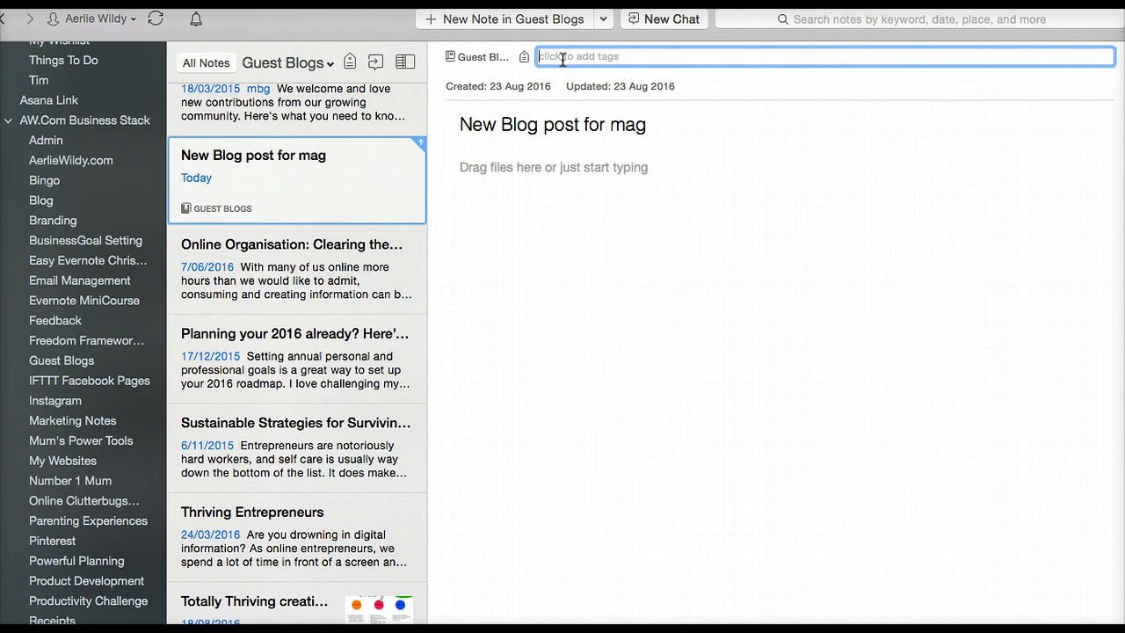
Tag the note with Blog, guest post and productivity, then return to the note body.
text(b)
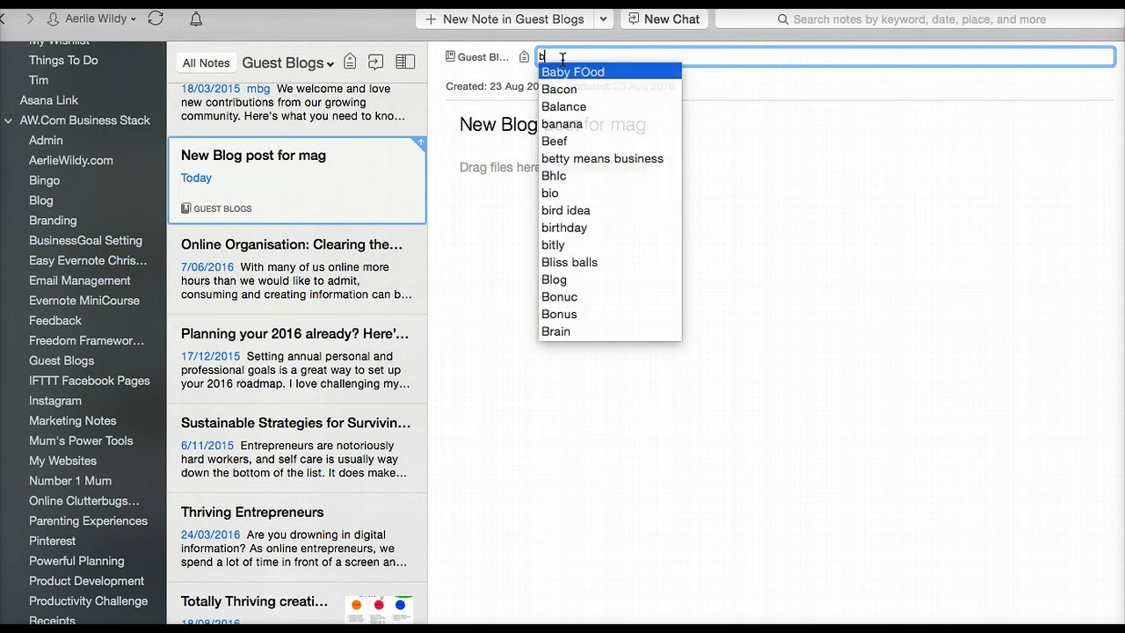
click(556, 280)
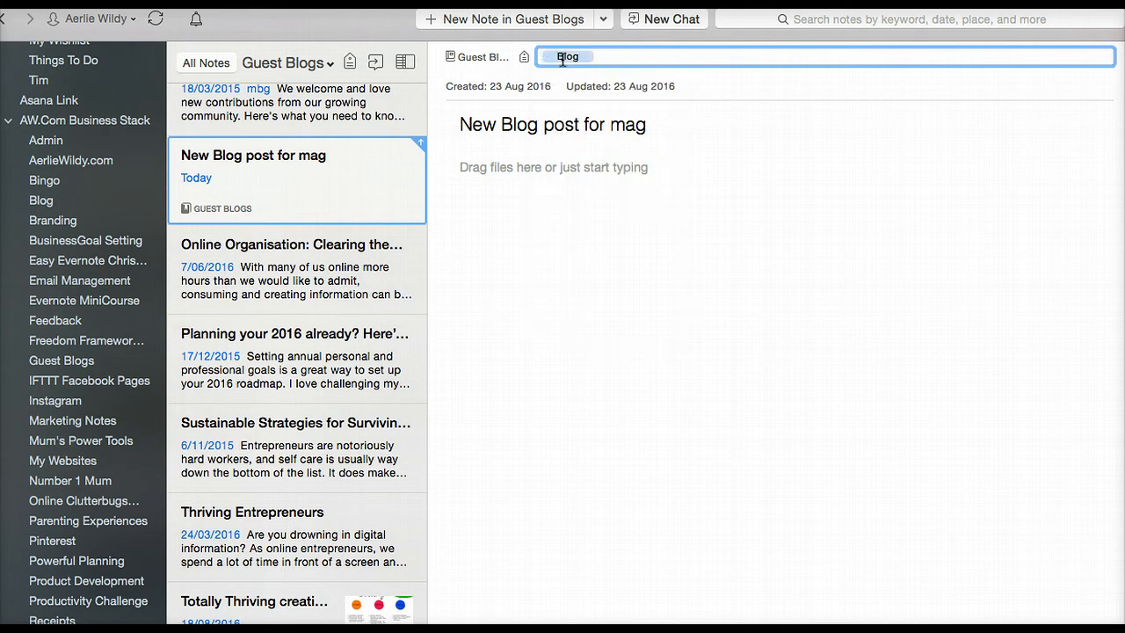
text(guest post)
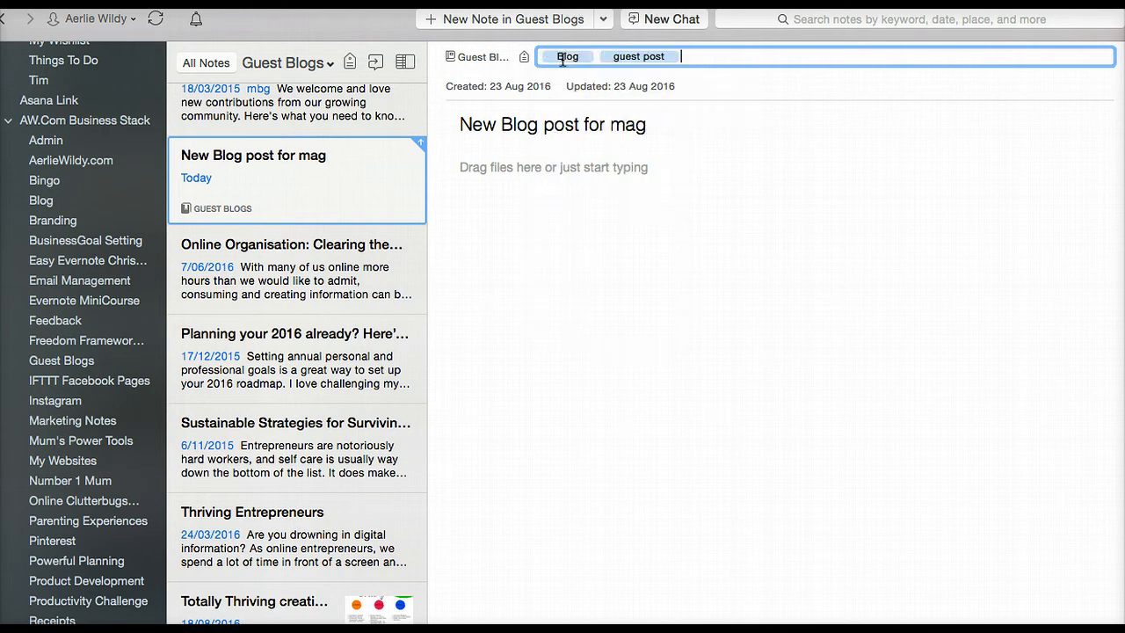
text(product)
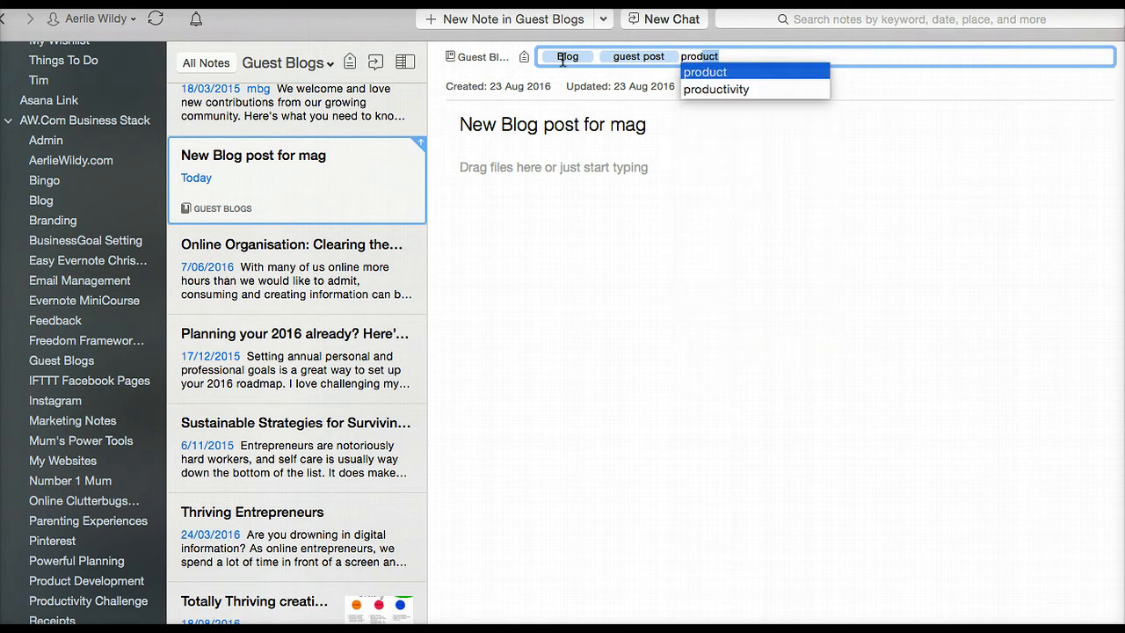
click(715, 88)
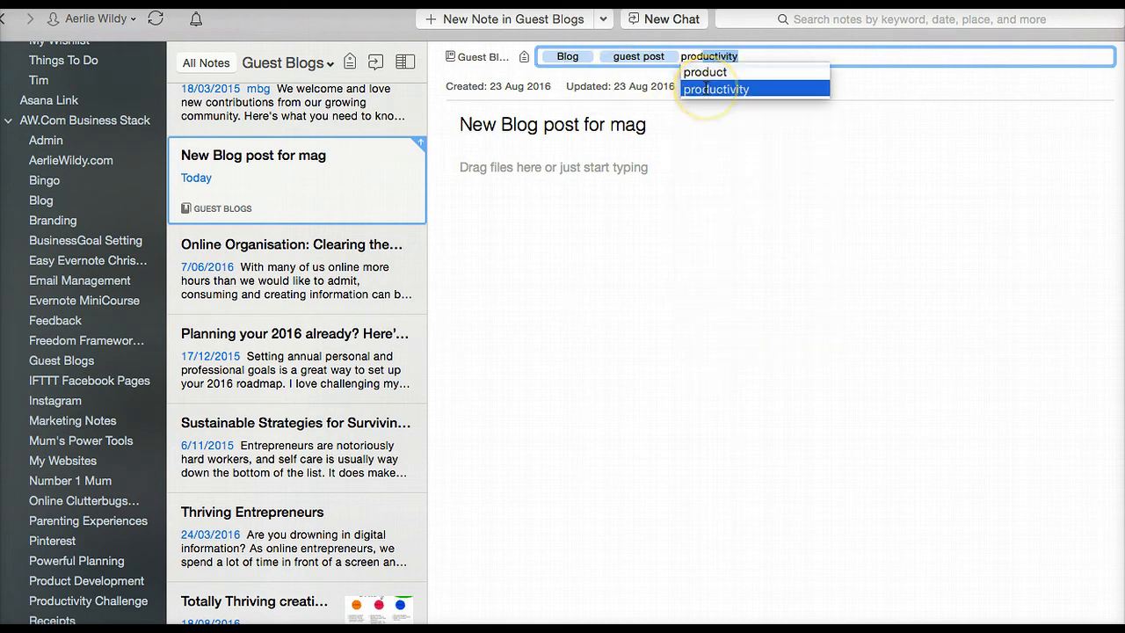
click(715, 87)
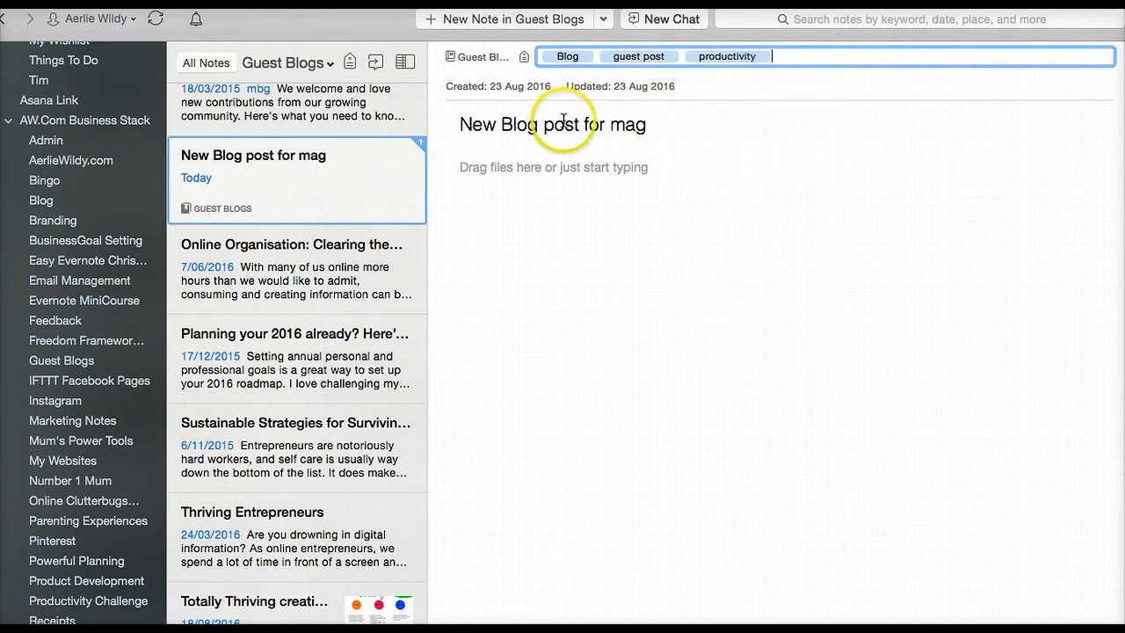
mouse_move(642, 120)
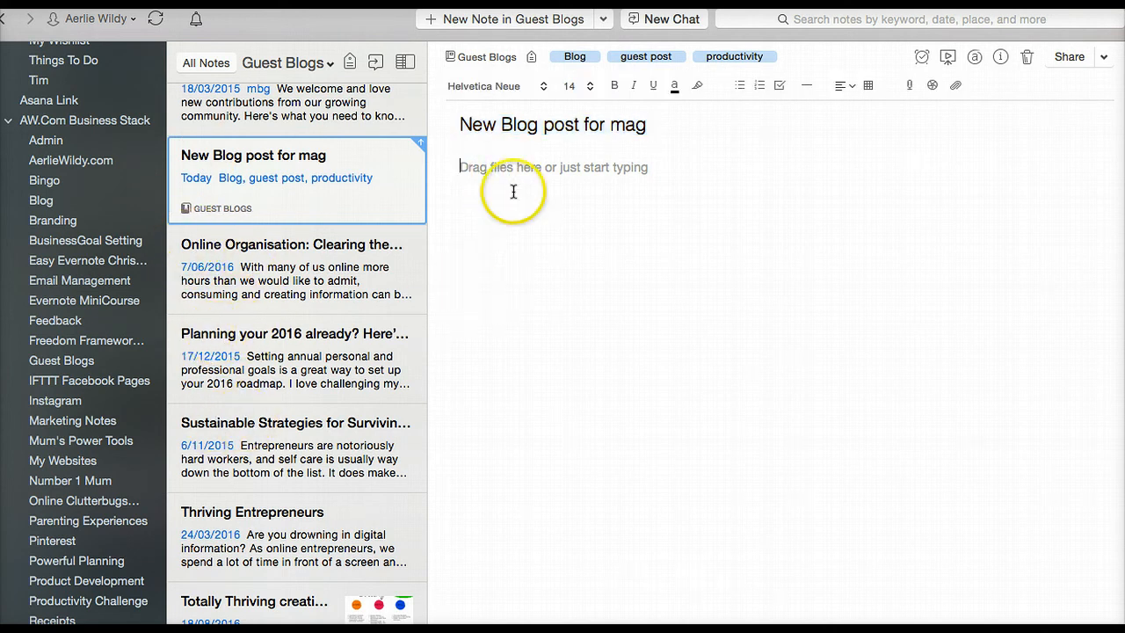
mouse_move(501, 429)
text(just type)
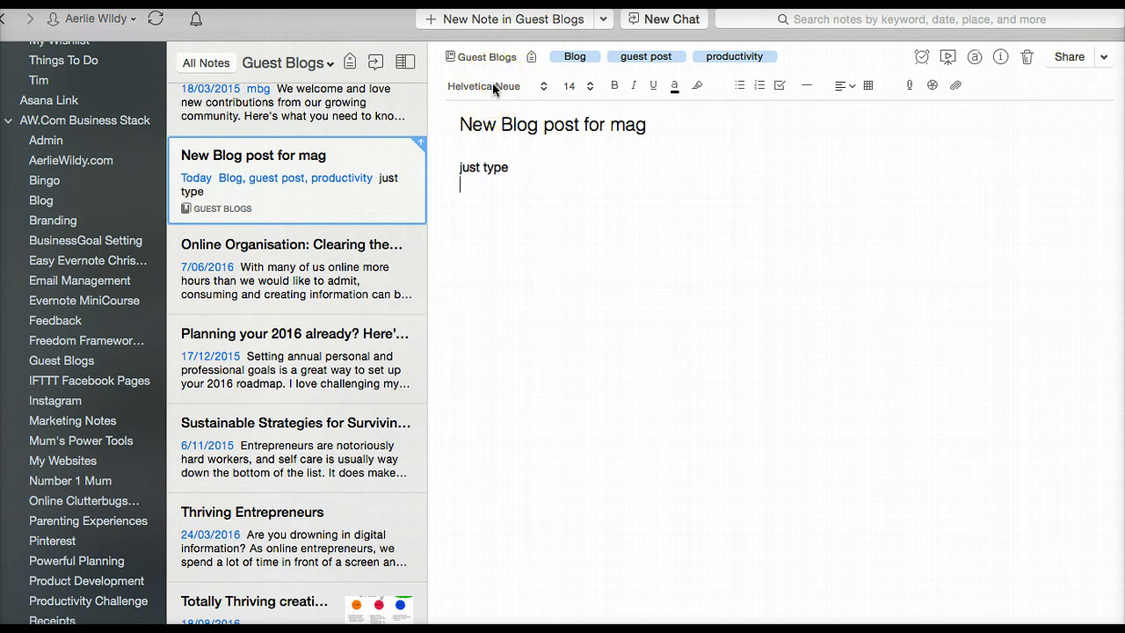
Keep Helvetica Neue as the font and demo bullets, numbered list and checkbox under 'just type', ending with an empty numbered list.
click(484, 85)
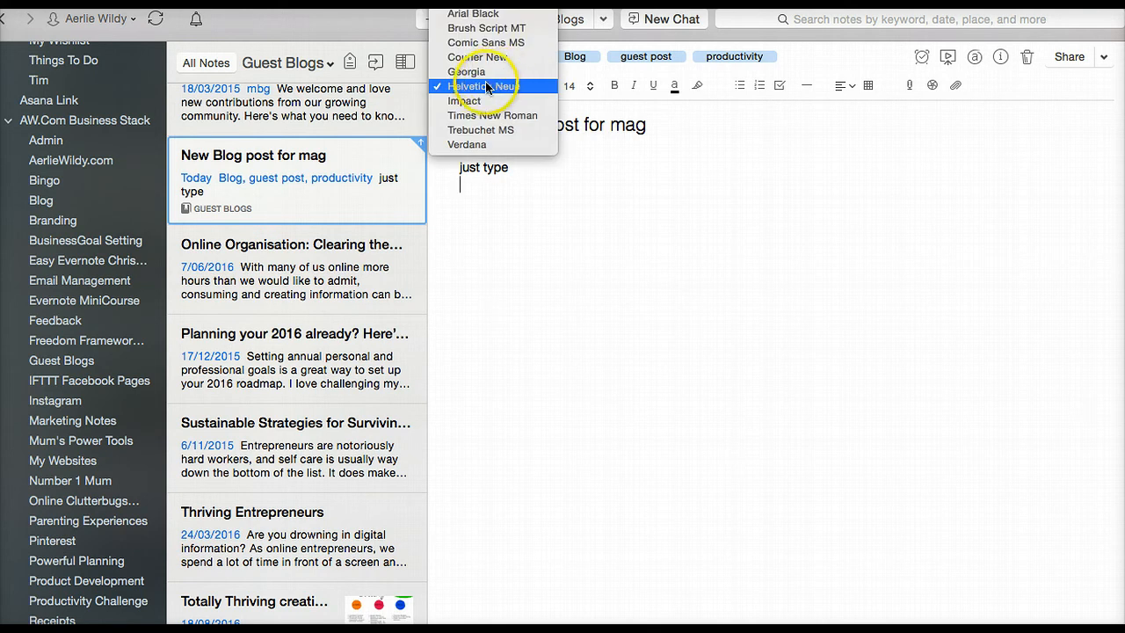
click(482, 86)
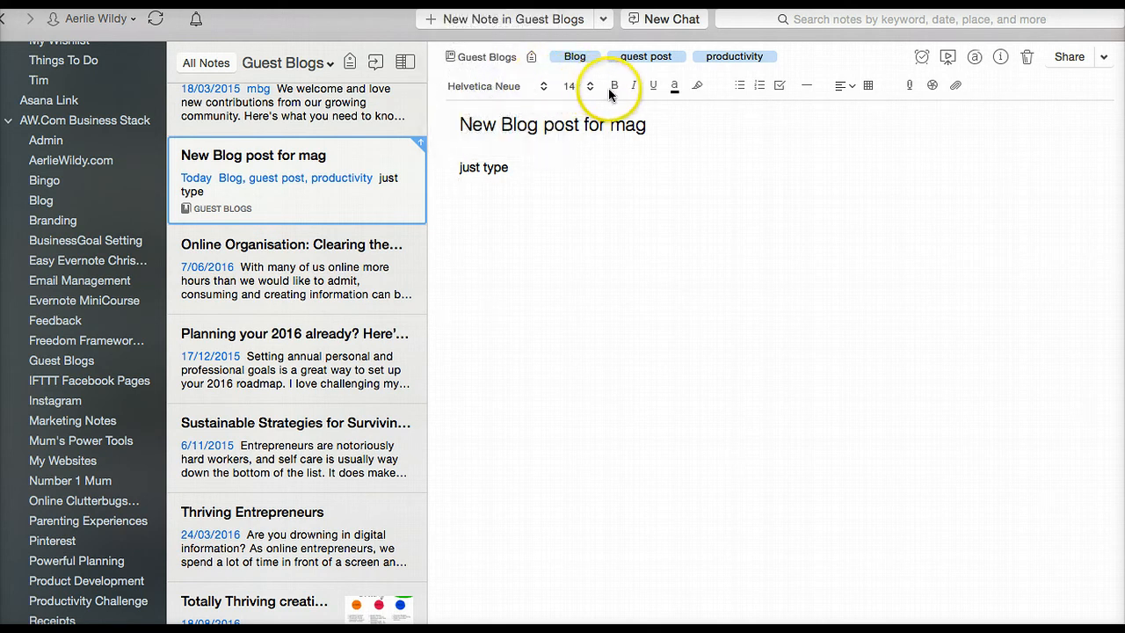
mouse_move(677, 86)
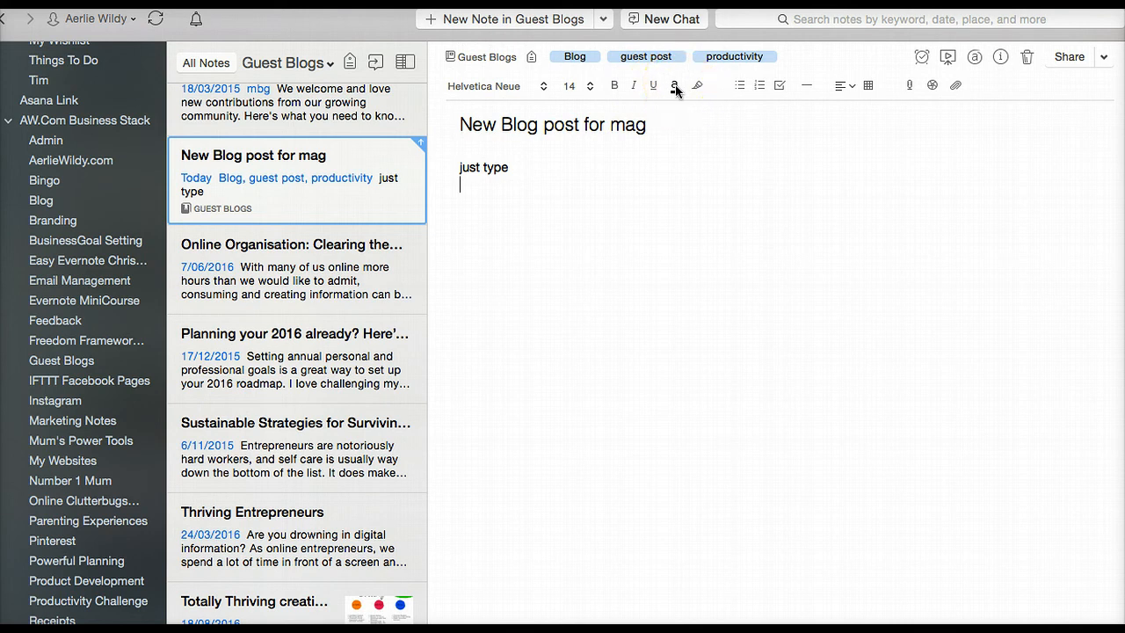
click(675, 85)
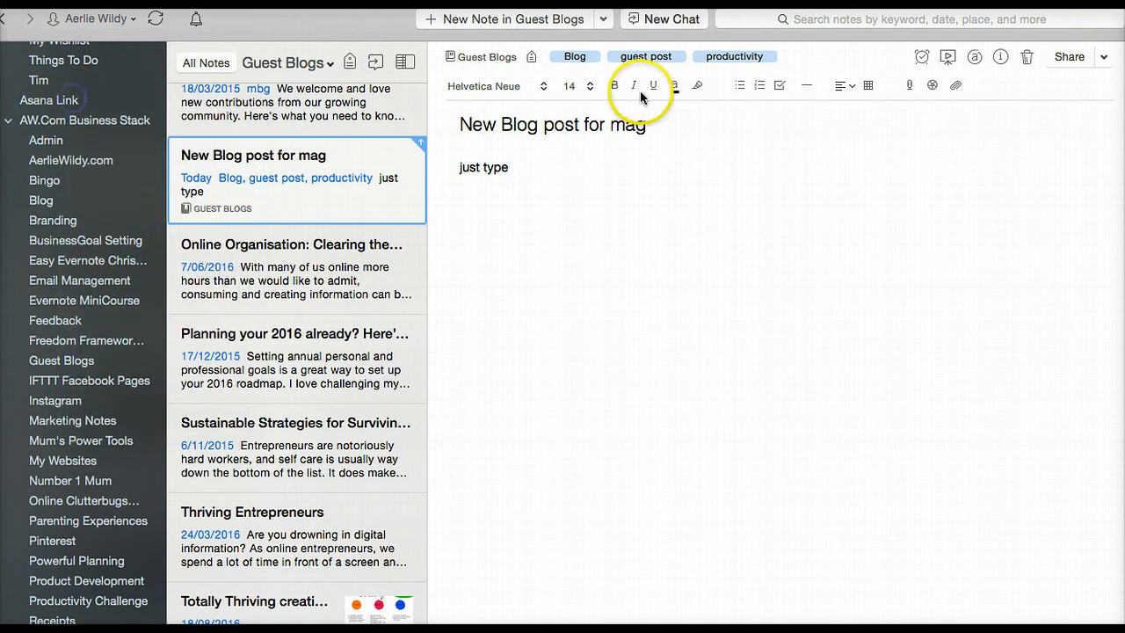
click(740, 84)
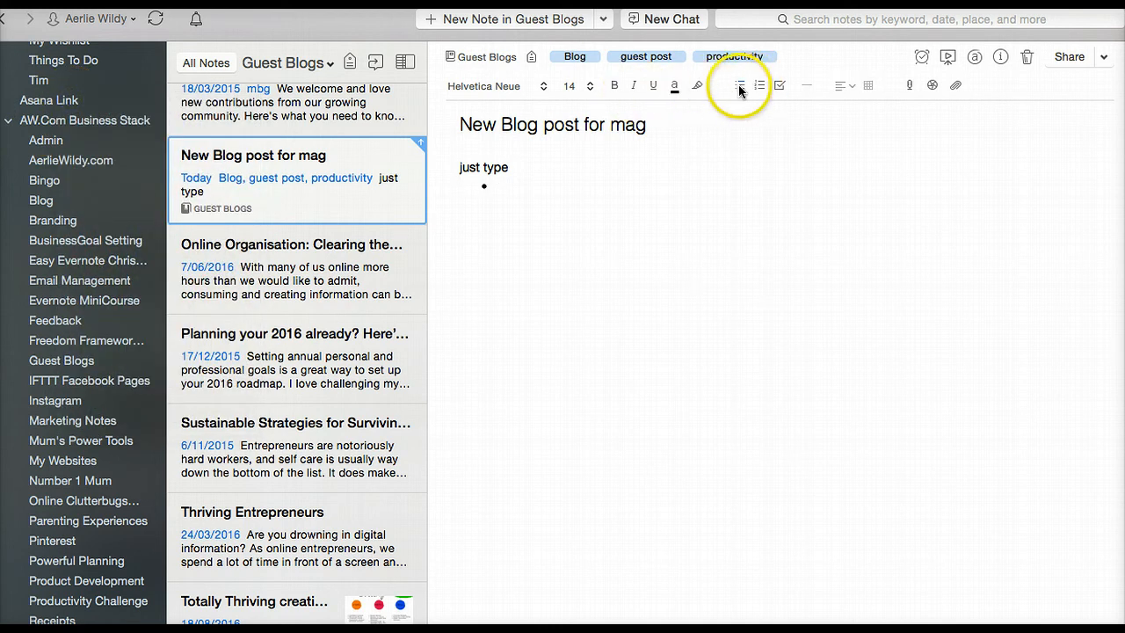
click(760, 84)
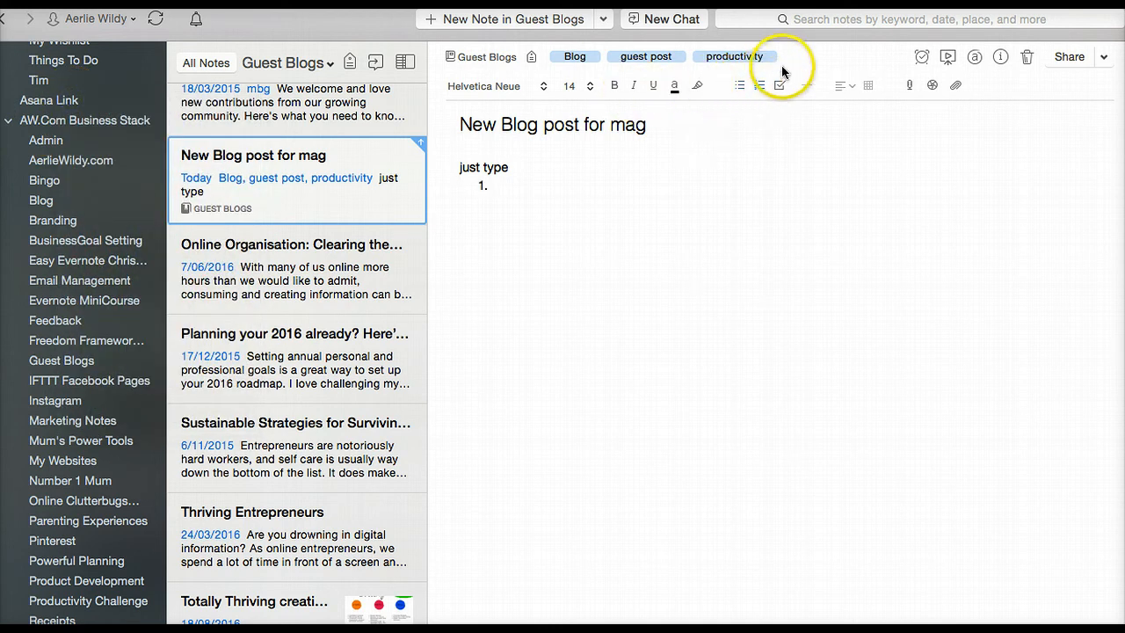
click(779, 84)
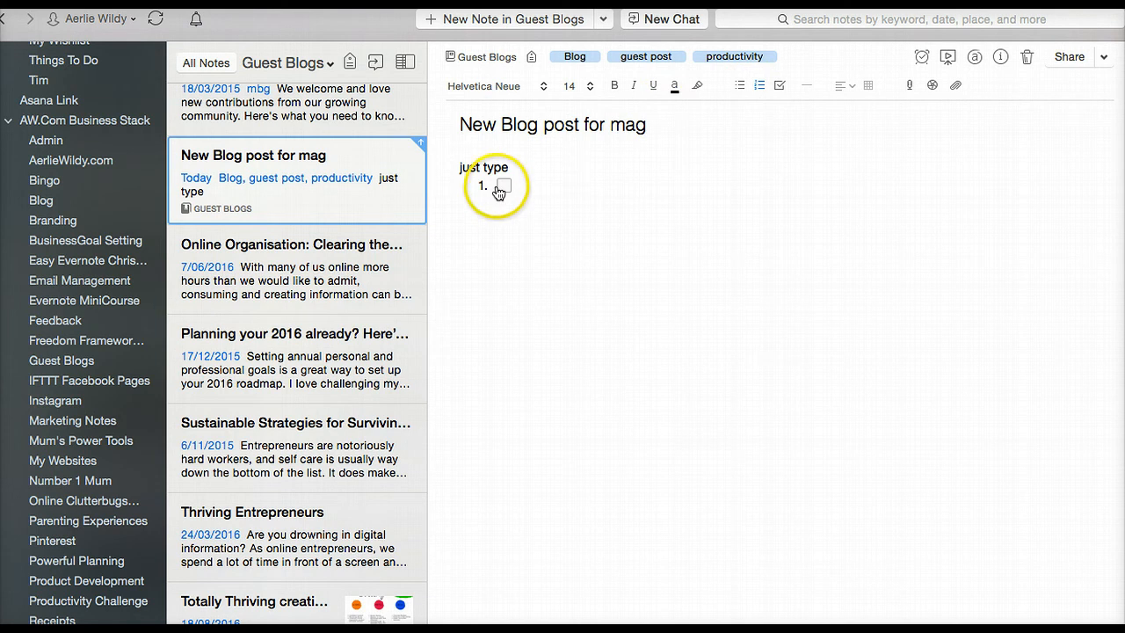
click(503, 187)
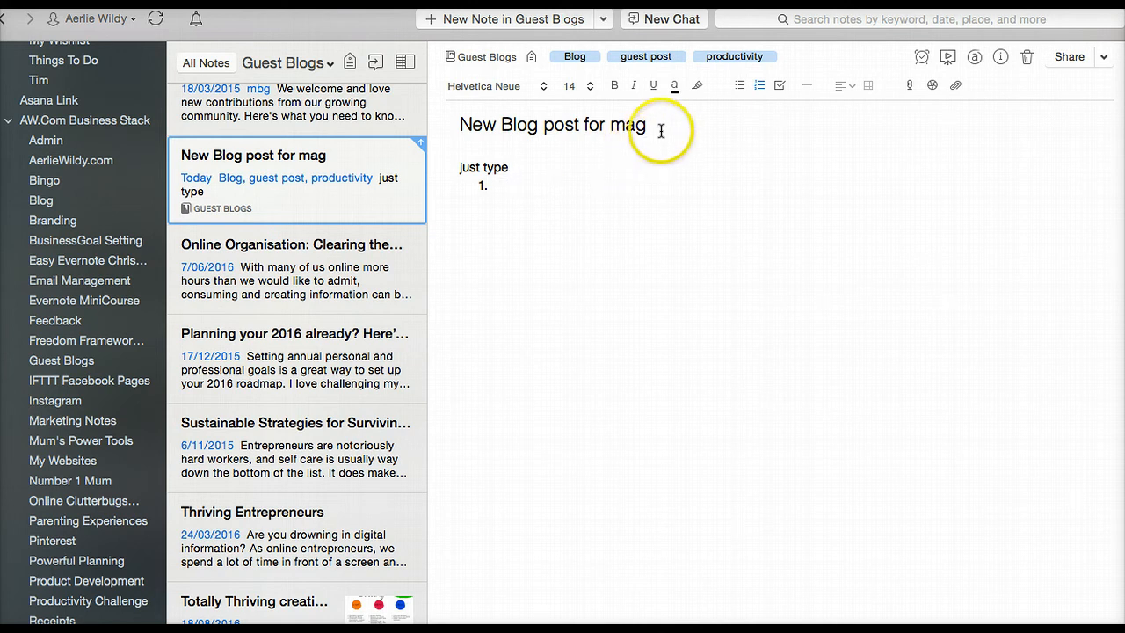
click(759, 84)
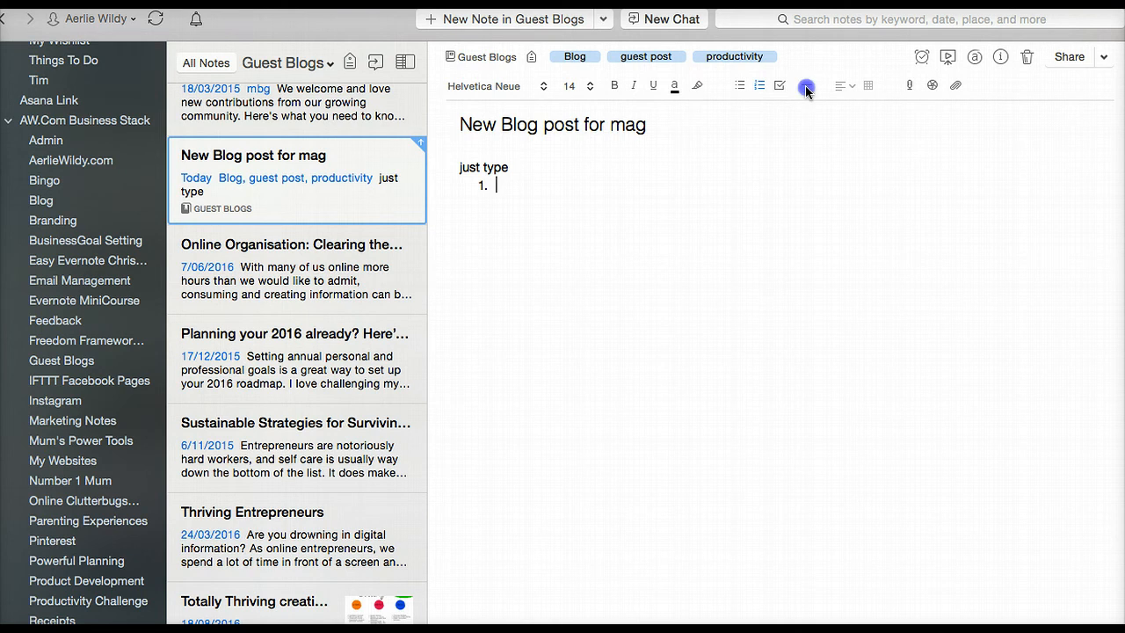
Replace the numbered list with a horizontal divider and insert a 6 by 6 table below it.
click(780, 85)
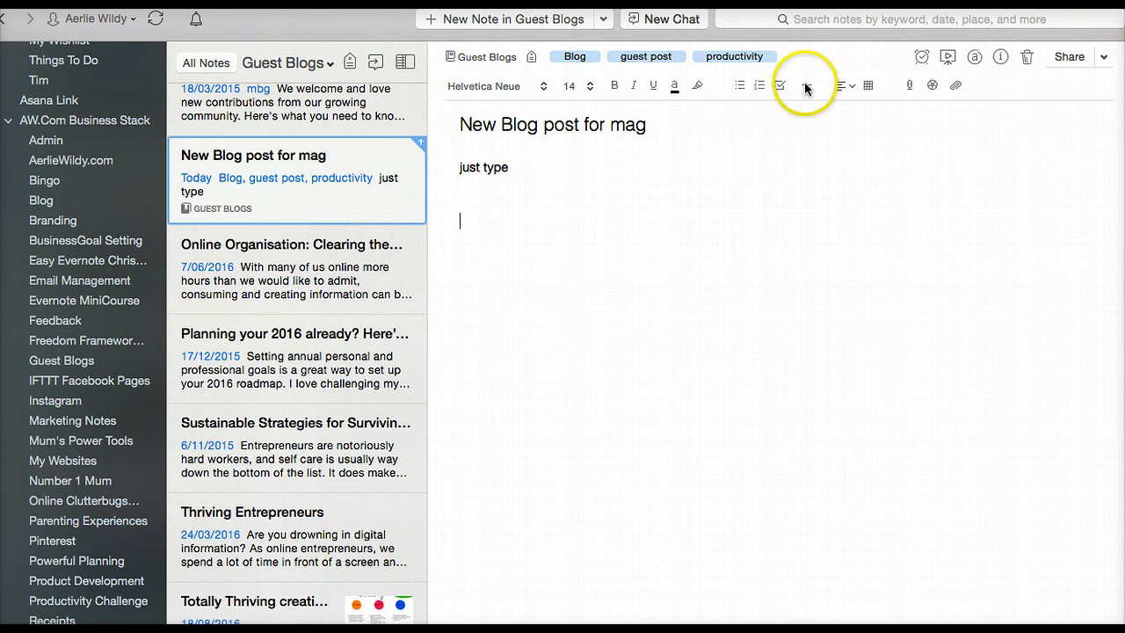
click(842, 85)
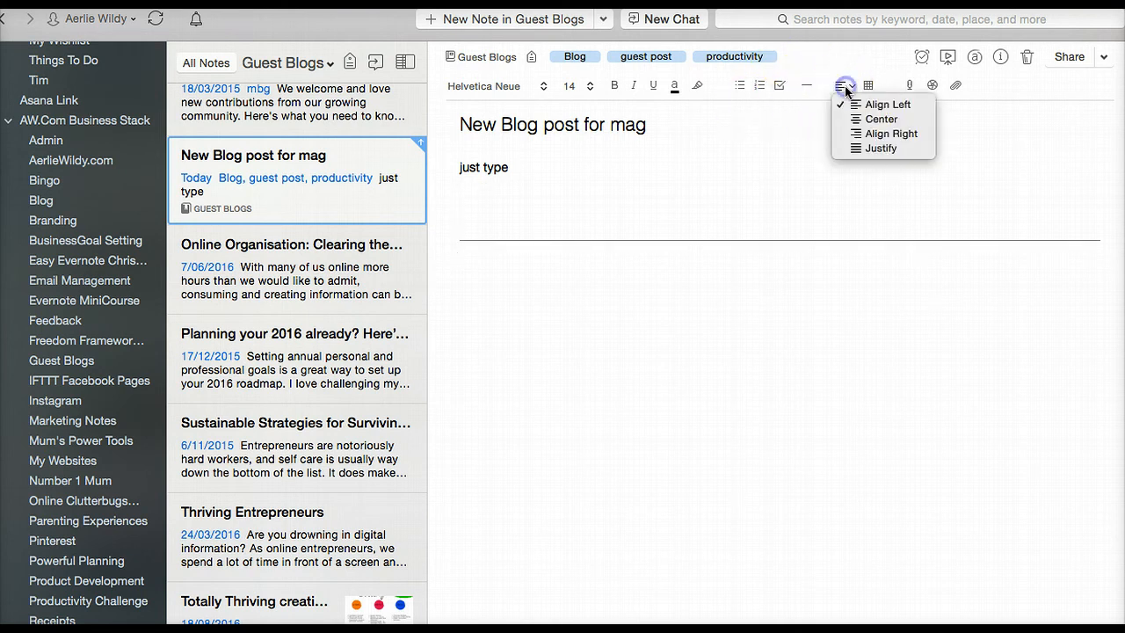
click(630, 163)
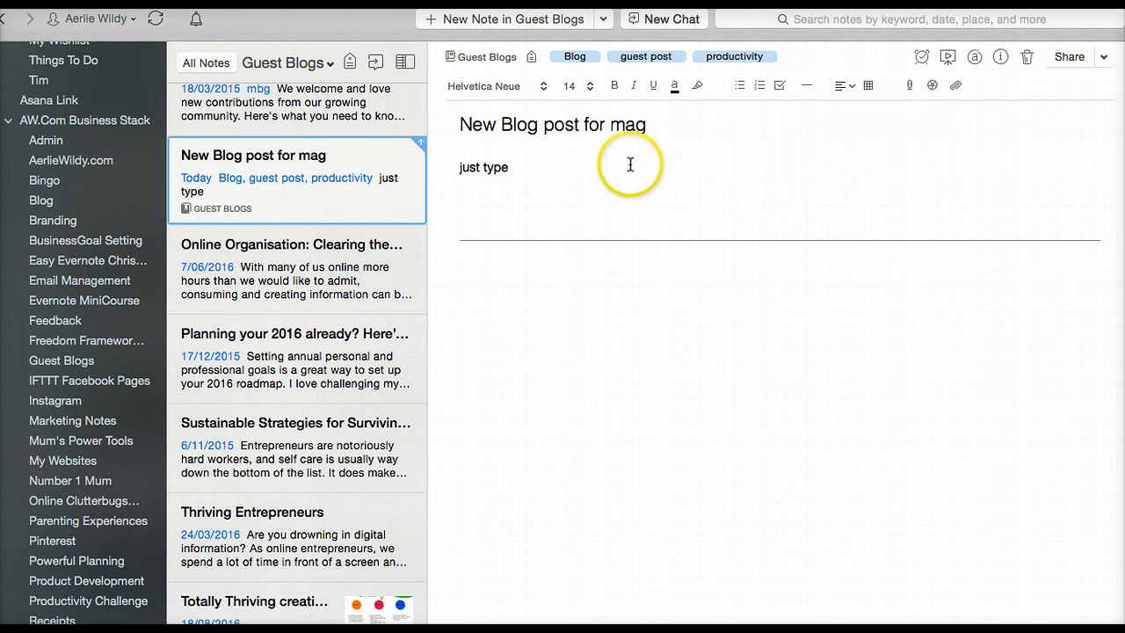
click(868, 85)
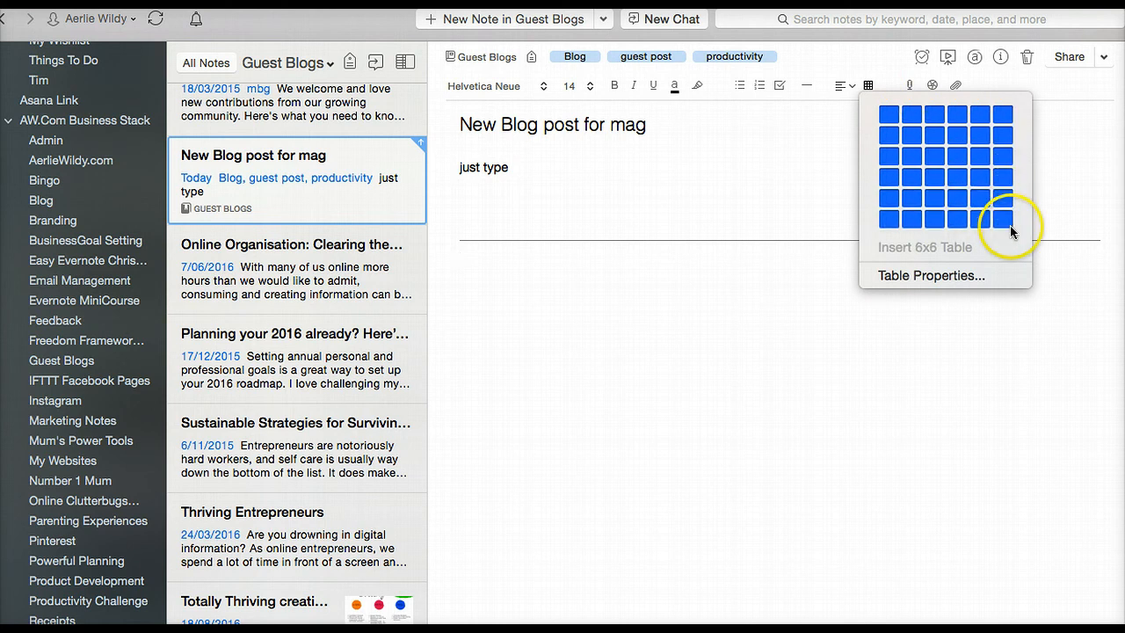
click(999, 218)
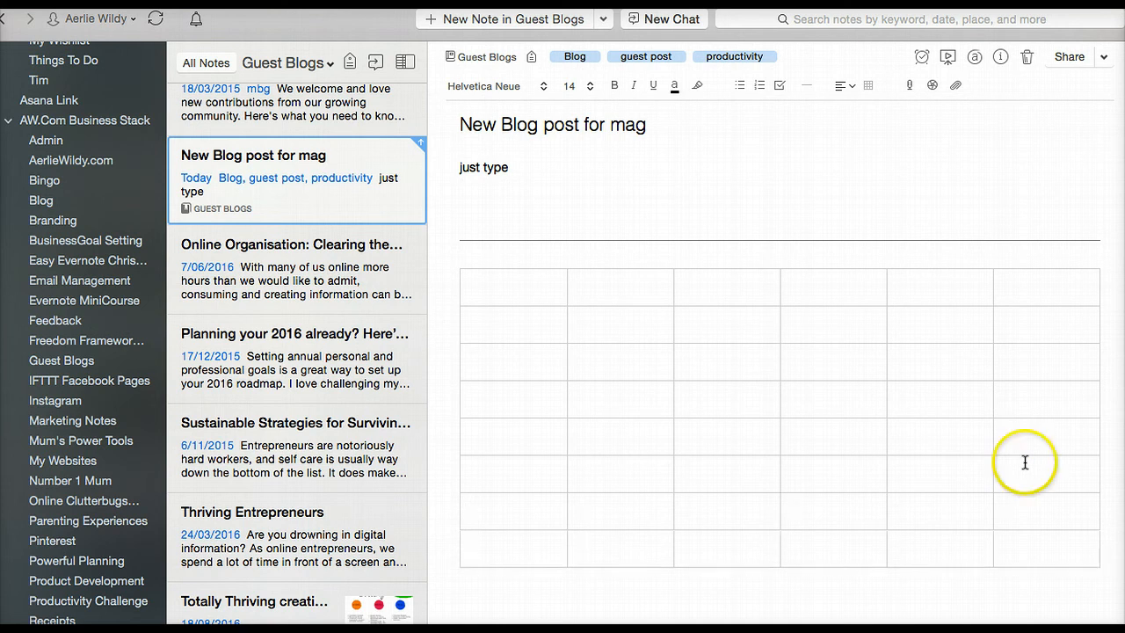
mouse_move(910, 84)
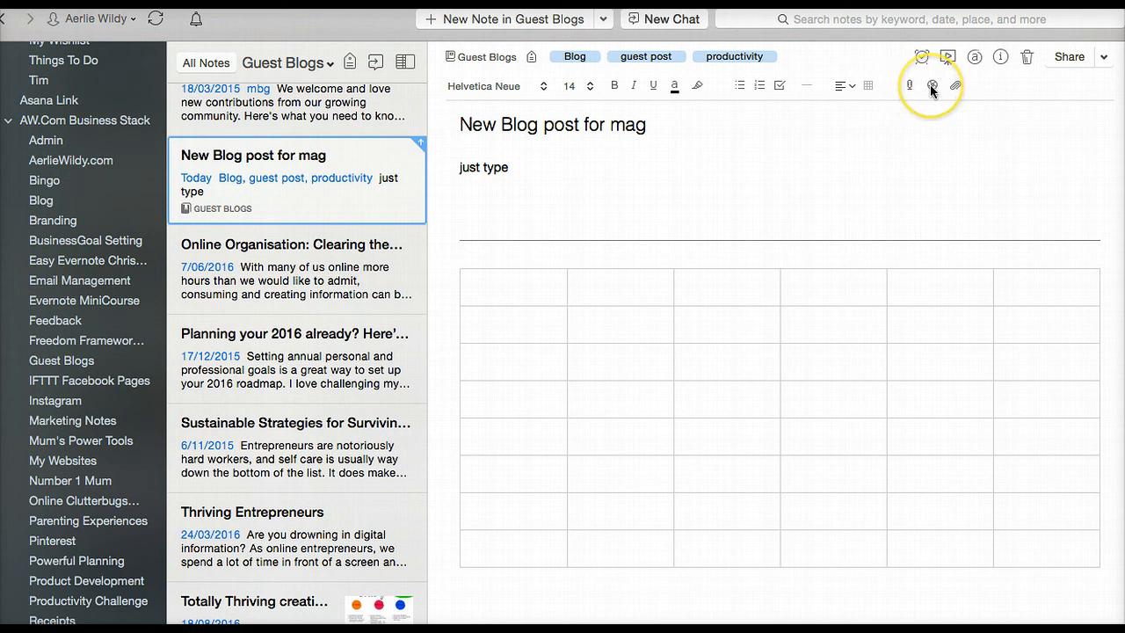
mouse_move(932, 84)
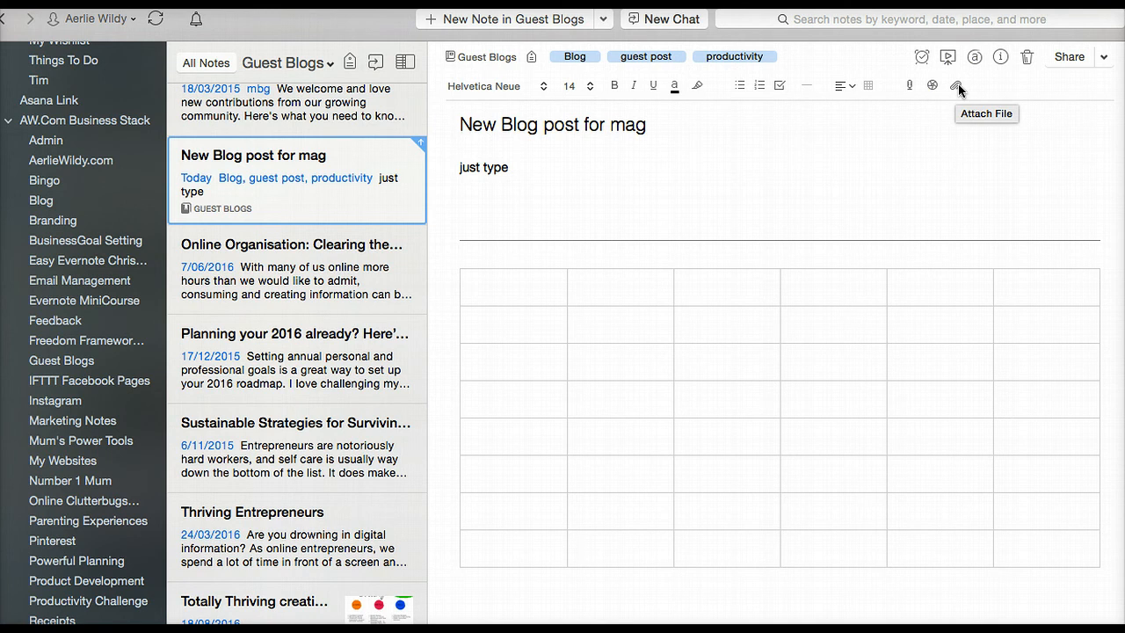
mouse_move(922, 56)
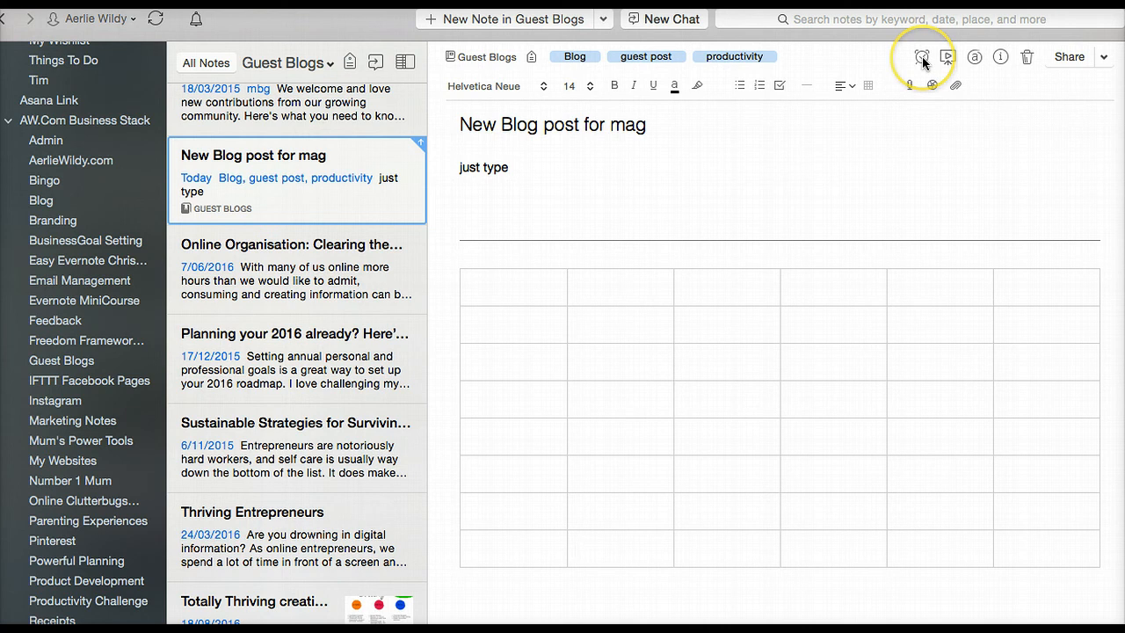
Attach a reminder to the note and bring up the date picker via Add a Date.
click(921, 56)
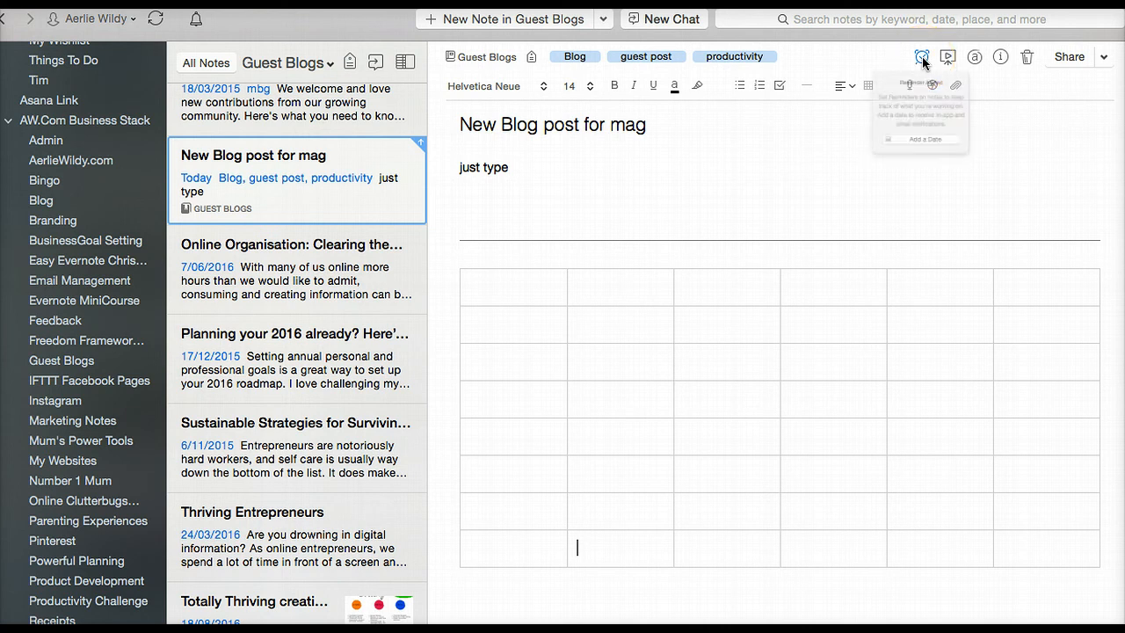
click(921, 56)
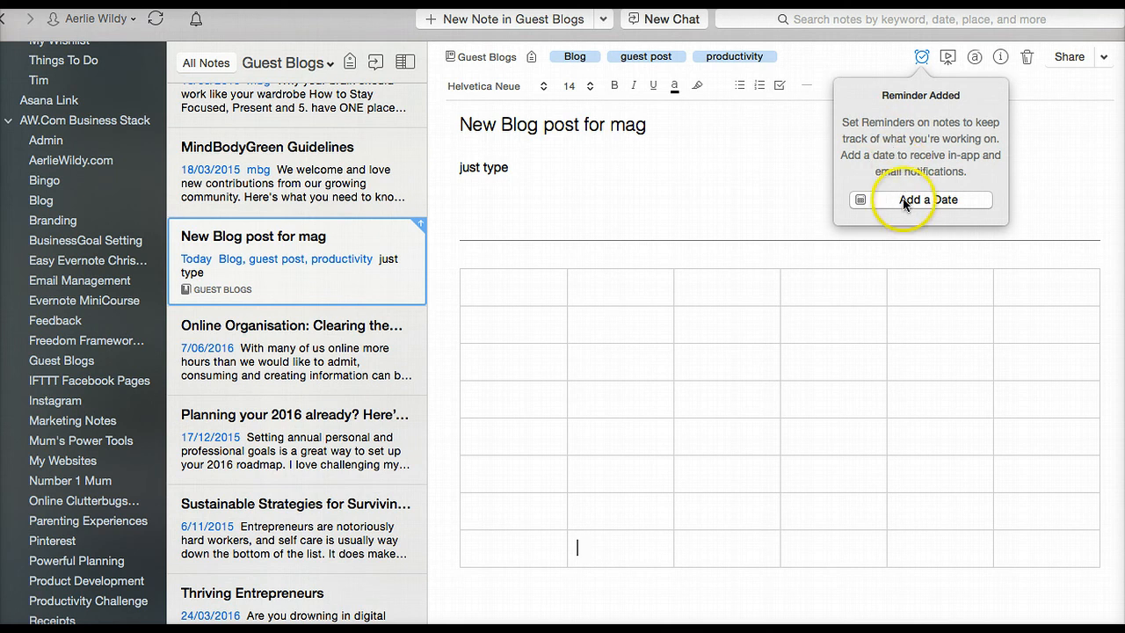
click(931, 200)
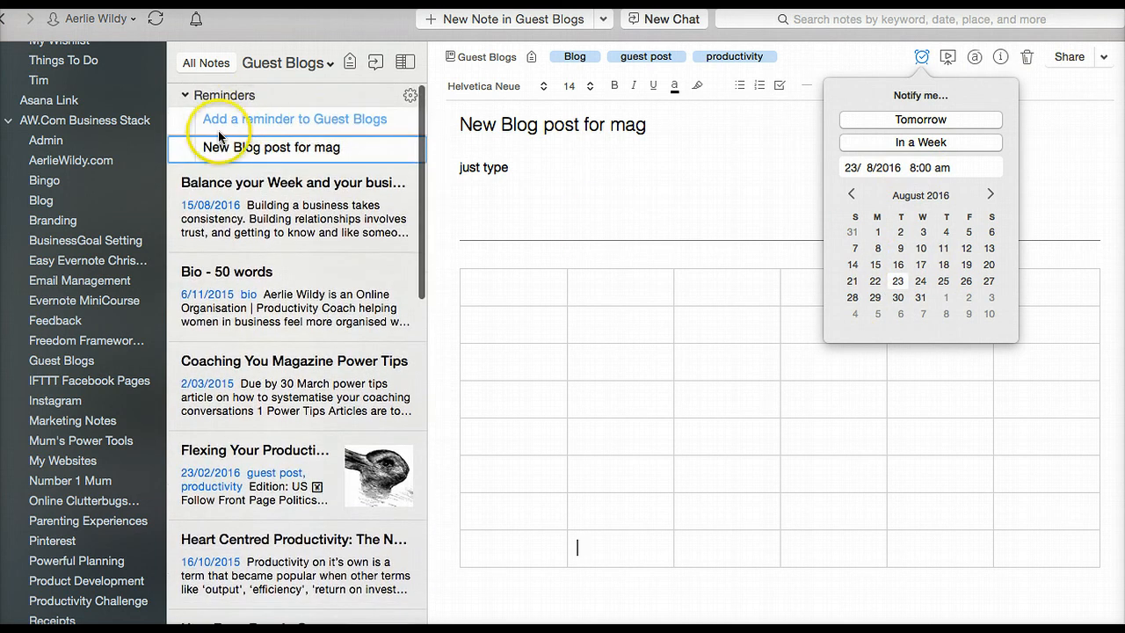
mouse_move(366, 120)
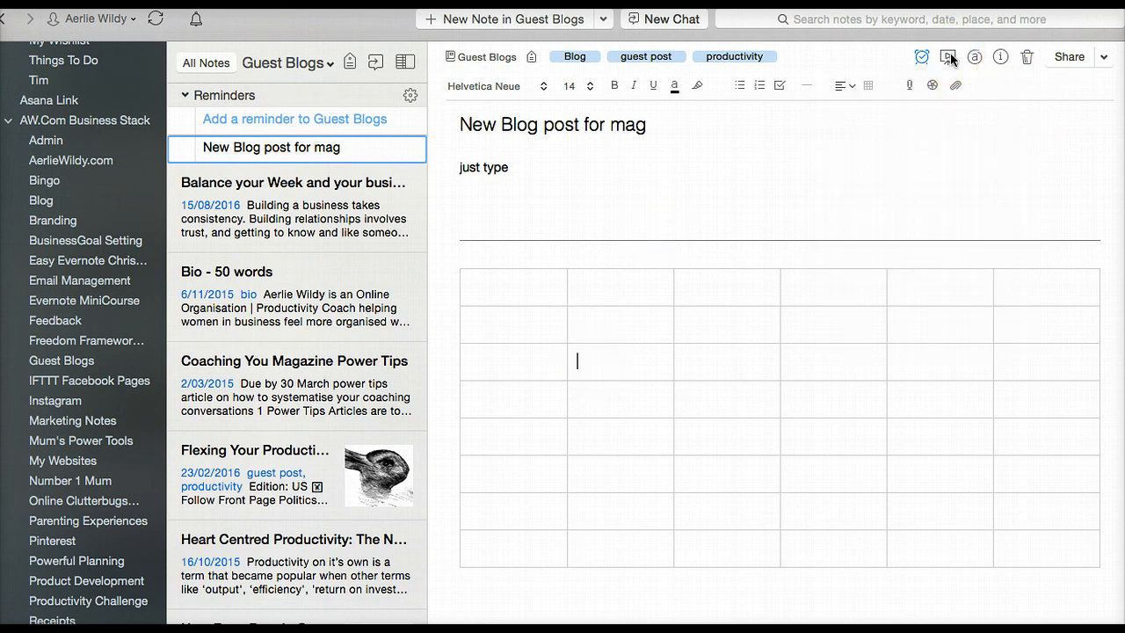
mouse_move(950, 57)
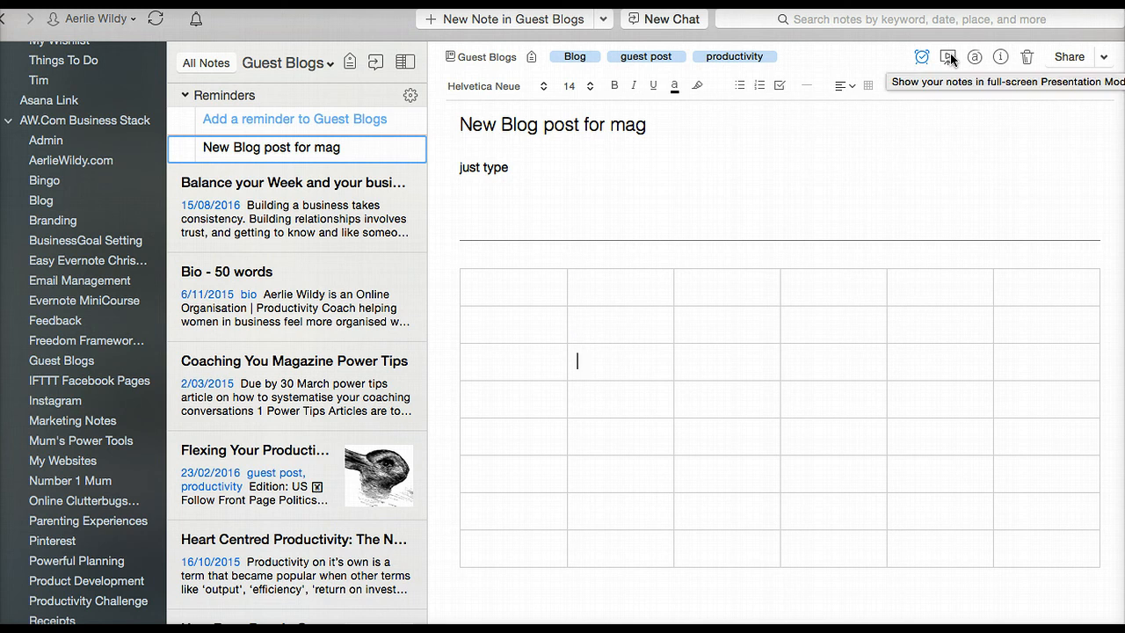
mouse_move(974, 56)
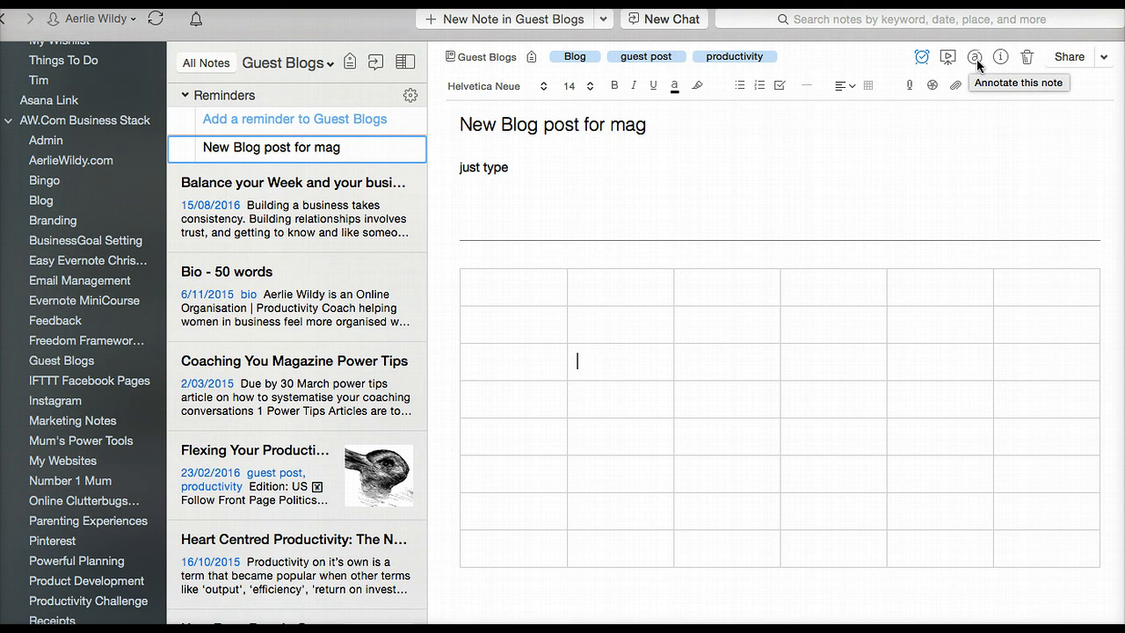
mouse_move(978, 67)
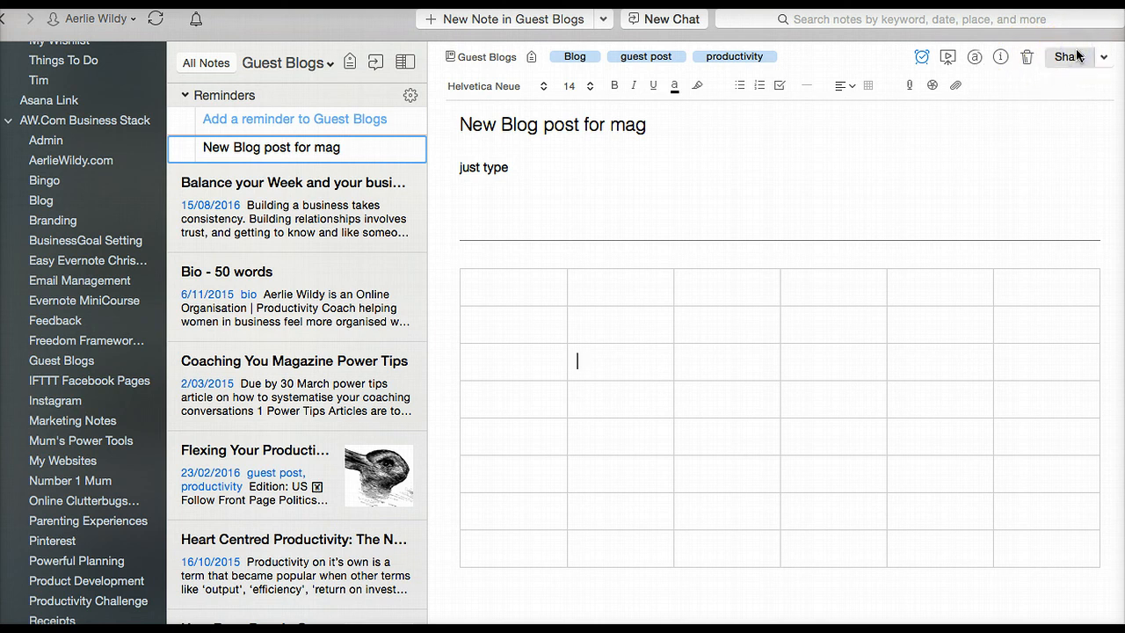
click(1068, 57)
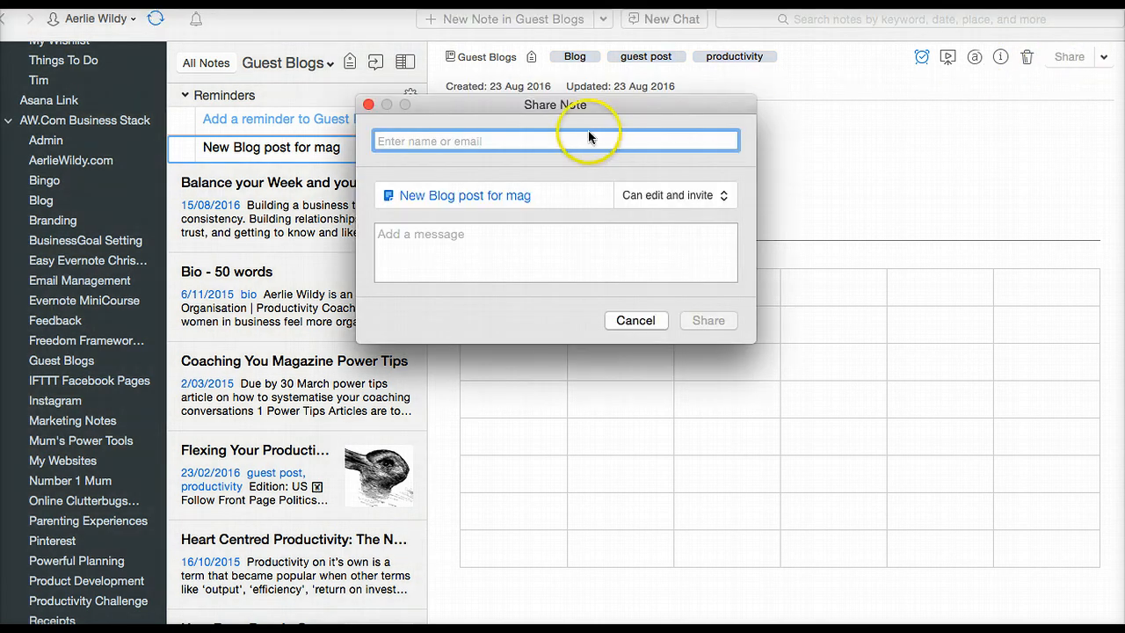
mouse_move(506, 197)
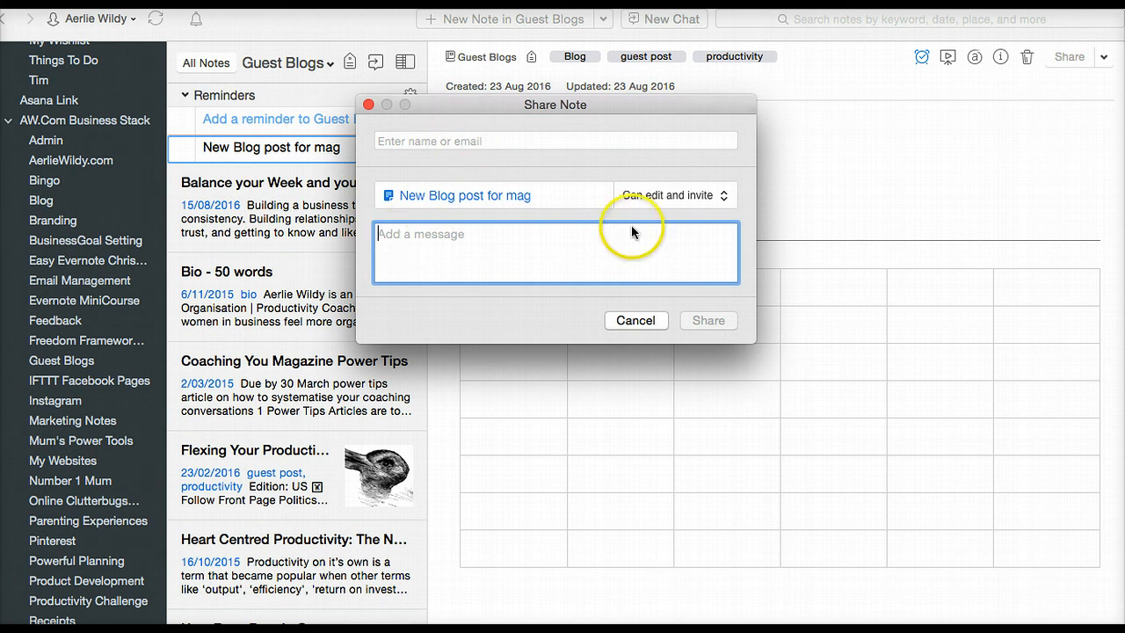
click(637, 320)
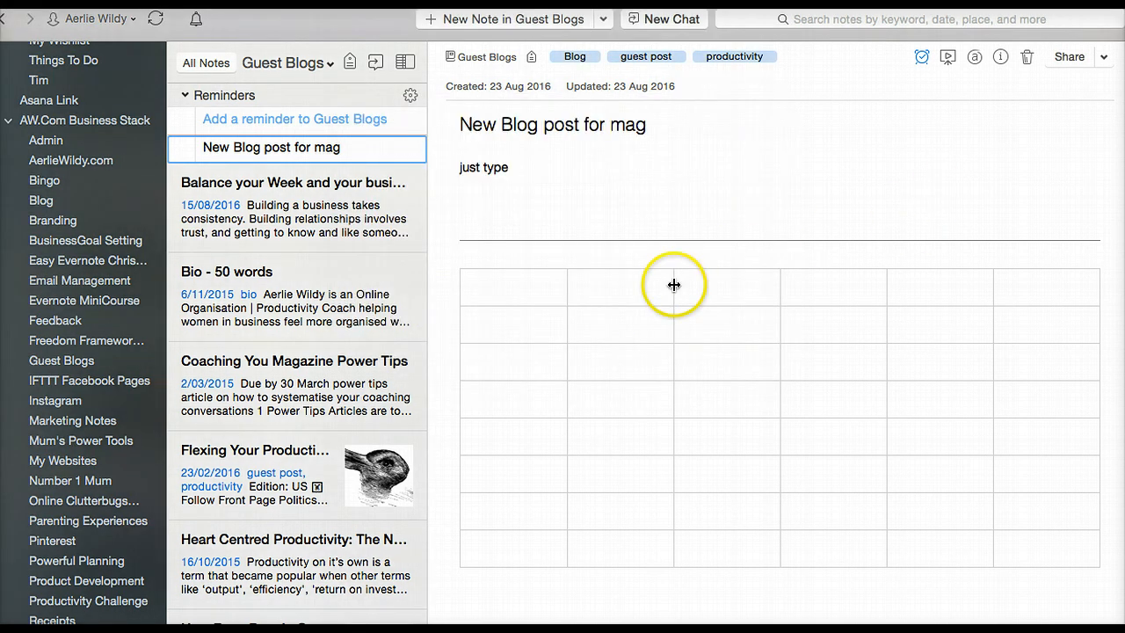
mouse_move(735, 201)
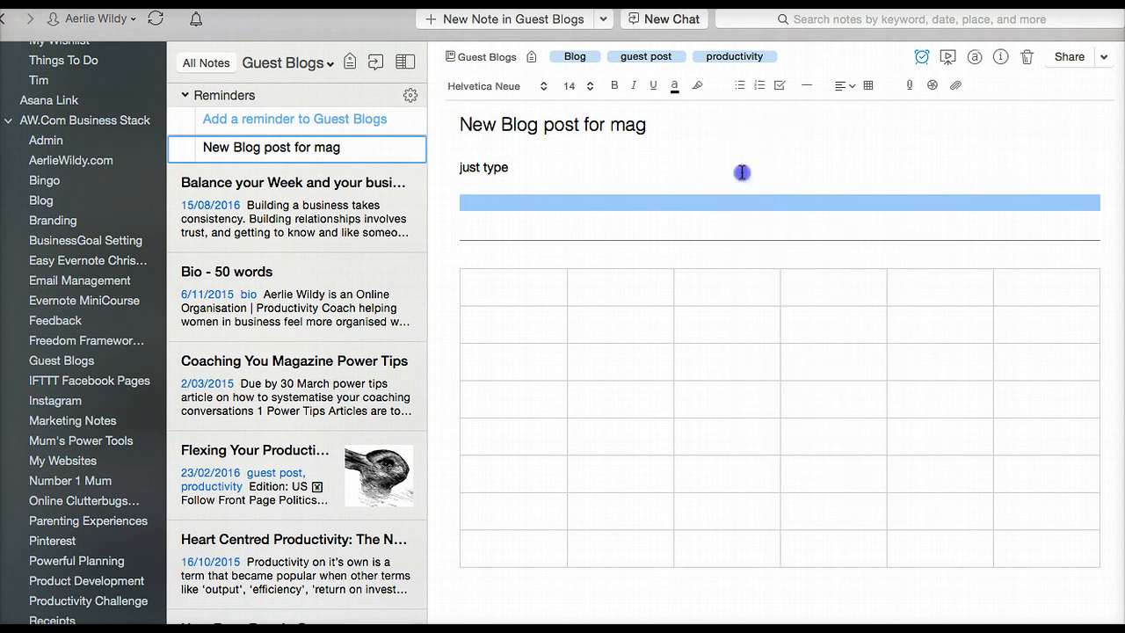
right_click(742, 173)
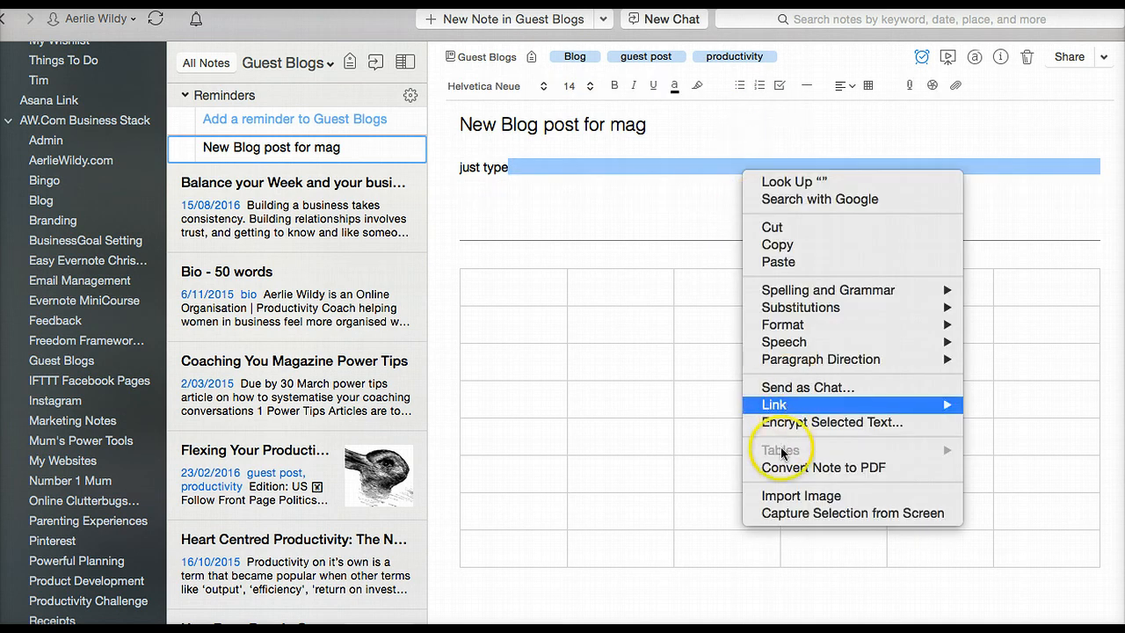
mouse_move(777, 468)
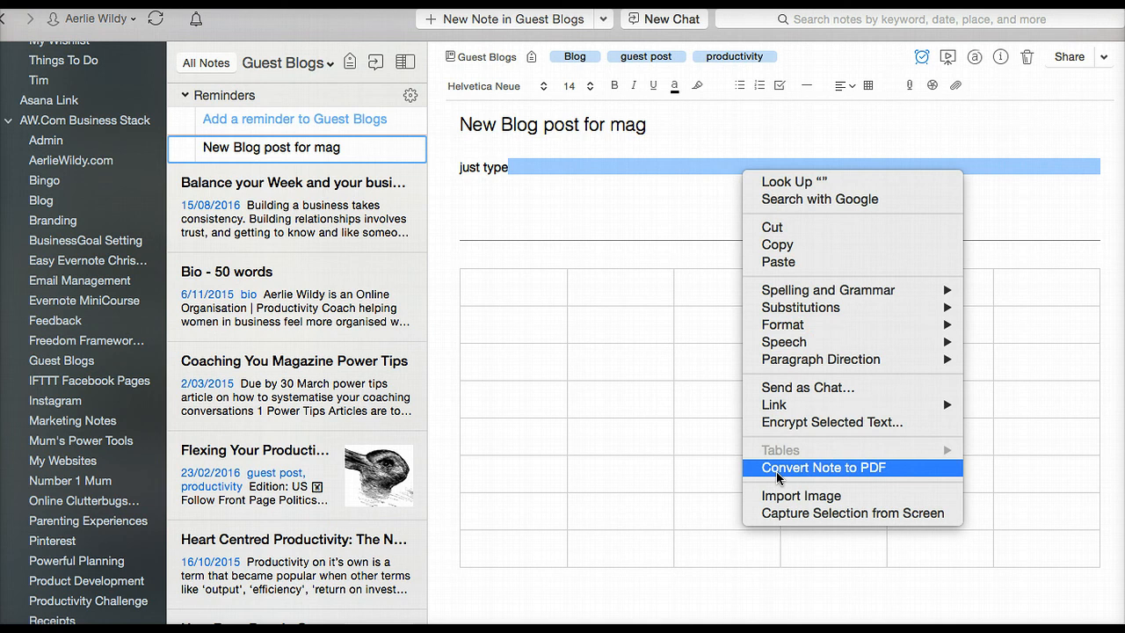
mouse_move(590, 538)
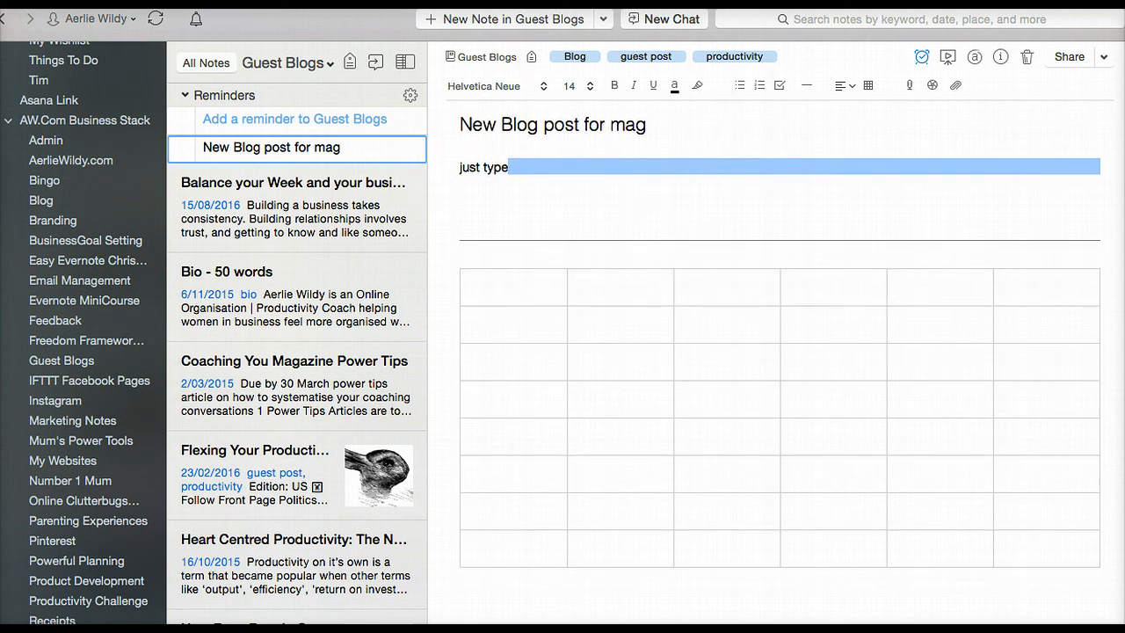
scroll(down, 3)
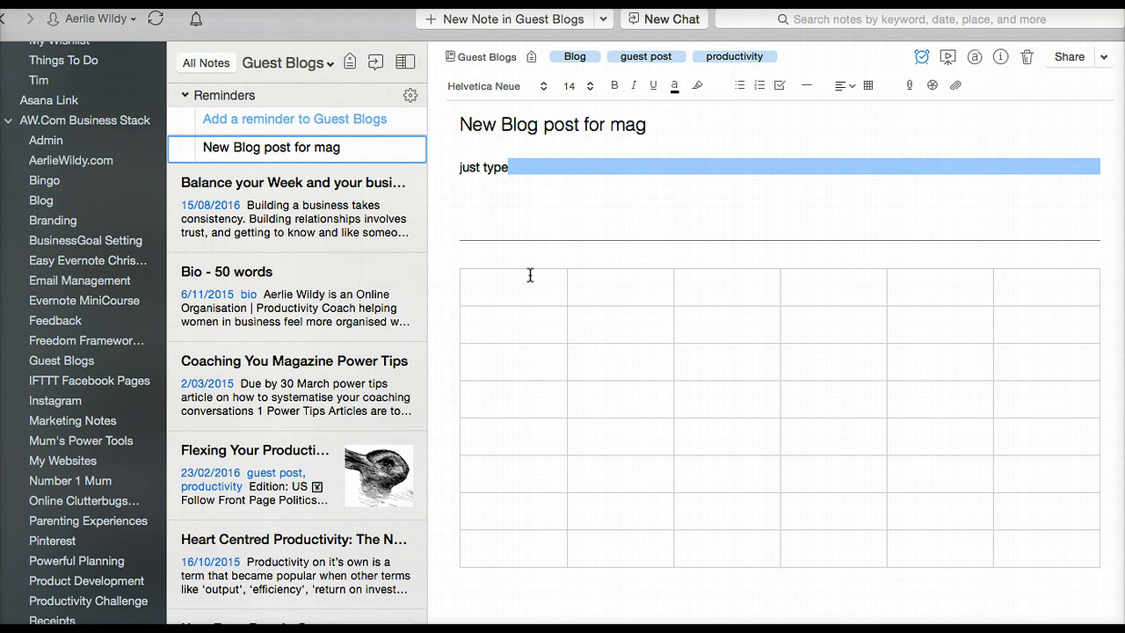
mouse_move(523, 274)
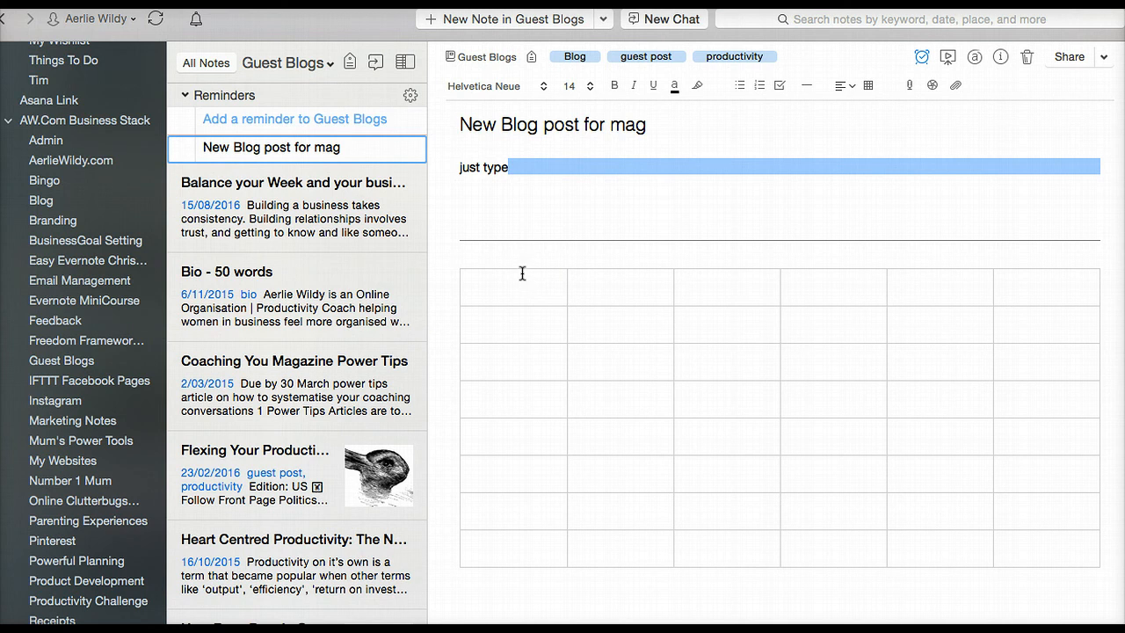